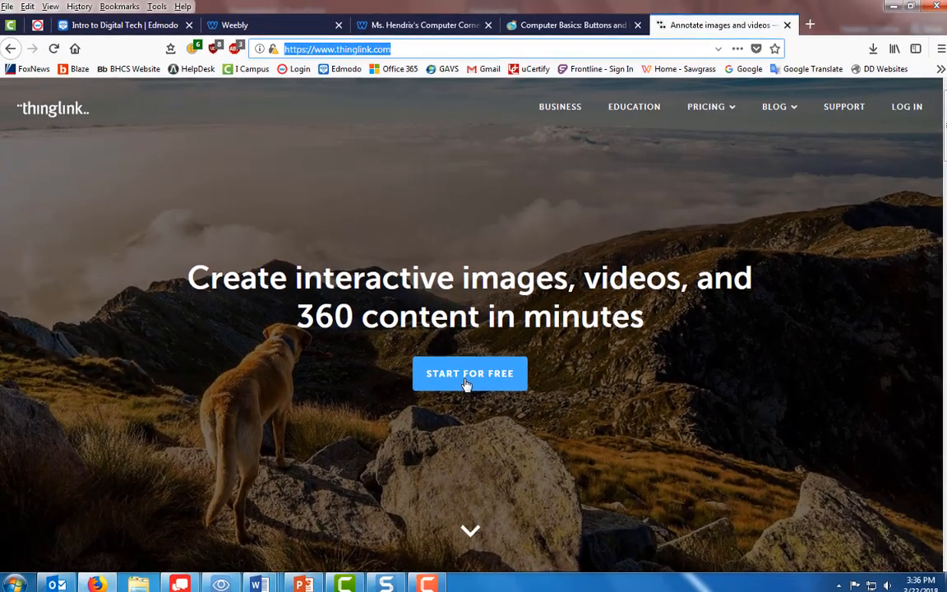
- Sign up for a free EDU account named Cindy with the Teacher role, newsletter unchecked
click(470, 372)
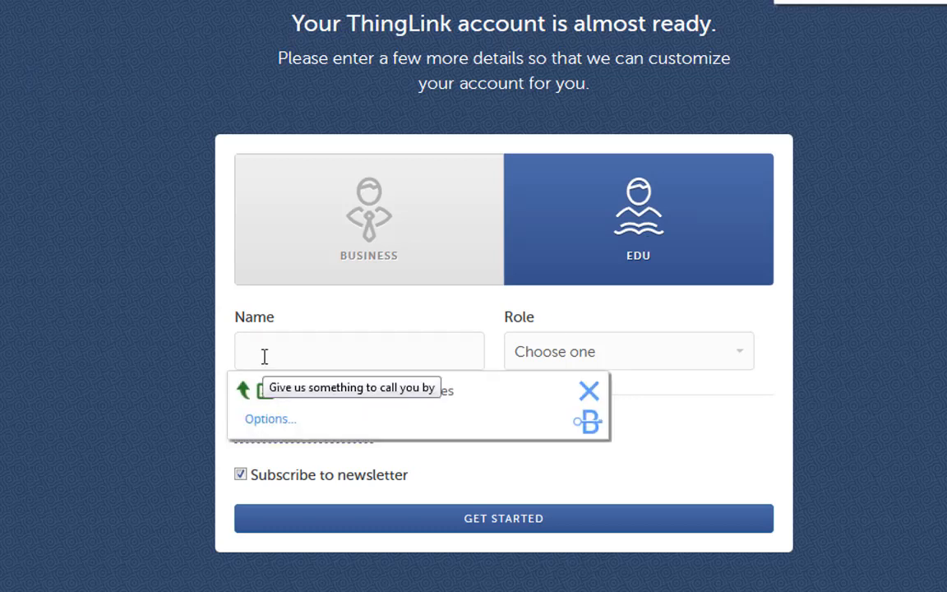
text(Cindy Hendrix)
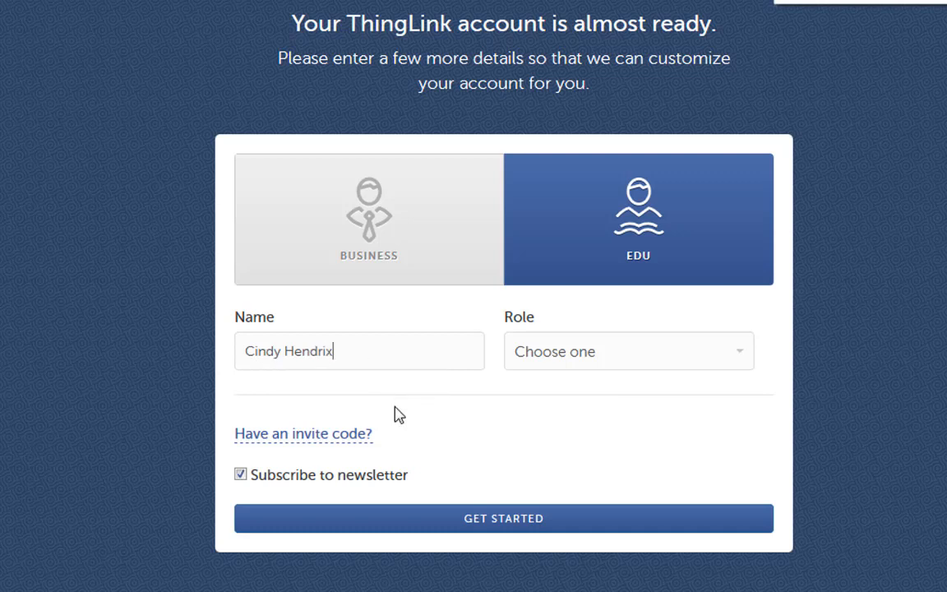
click(628, 352)
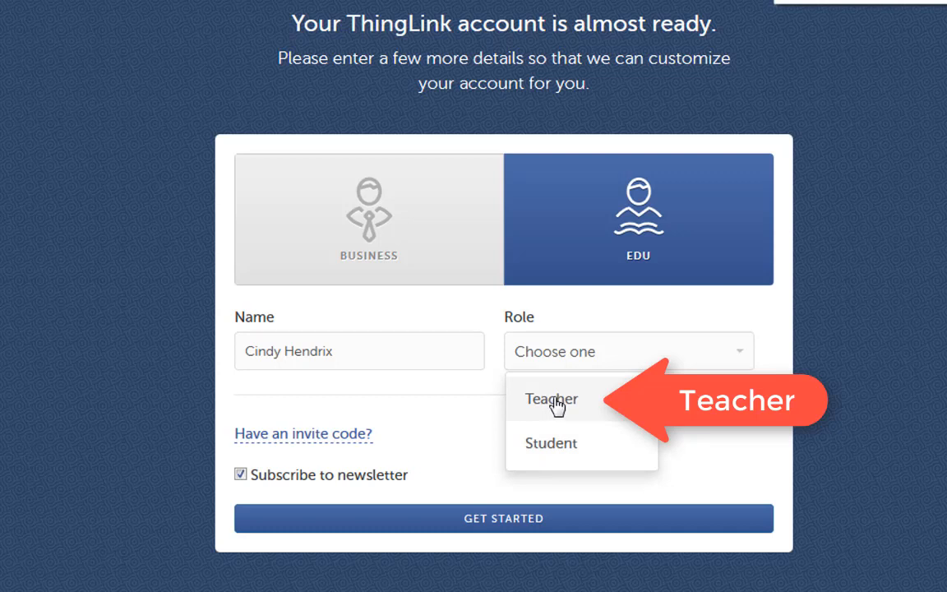
click(552, 399)
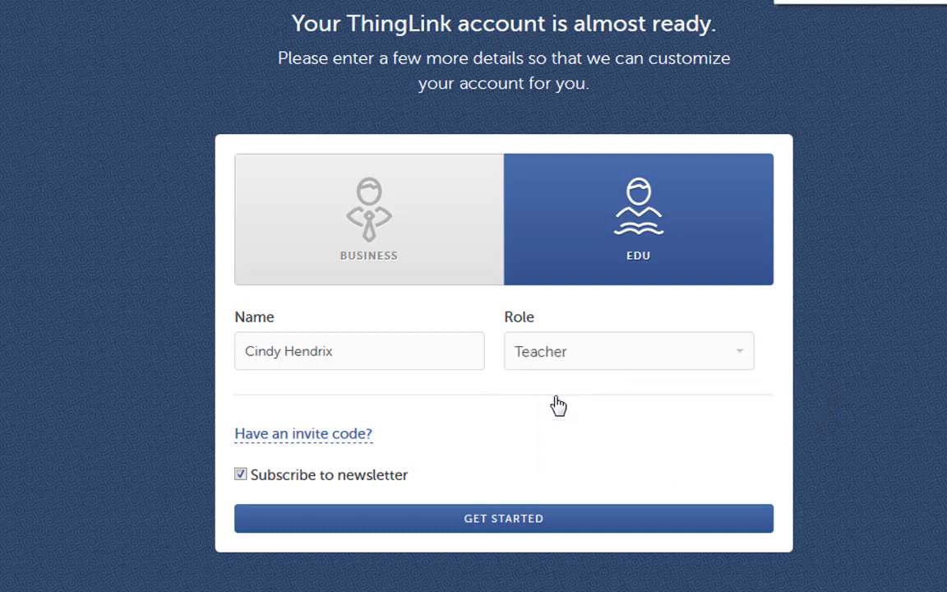
click(240, 473)
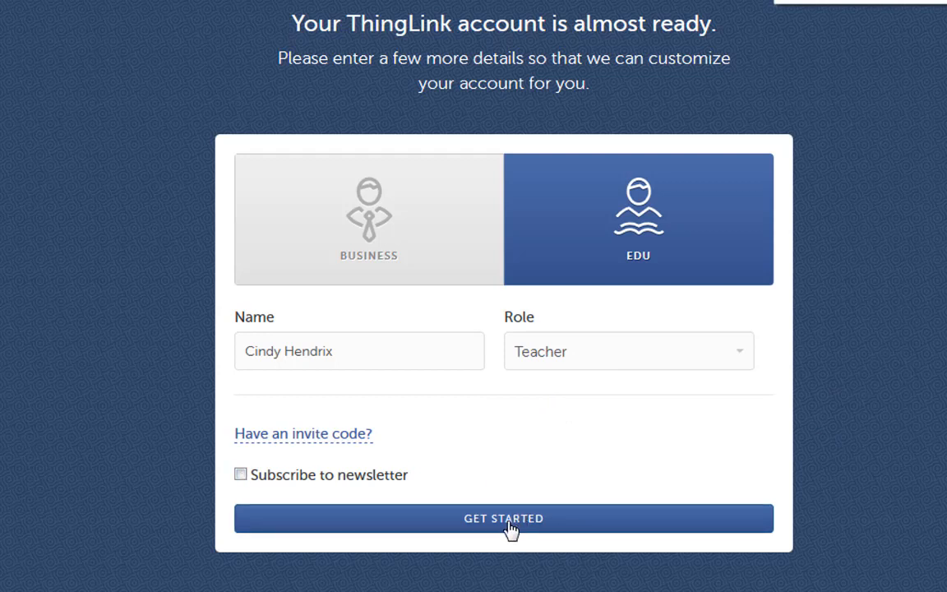
click(503, 518)
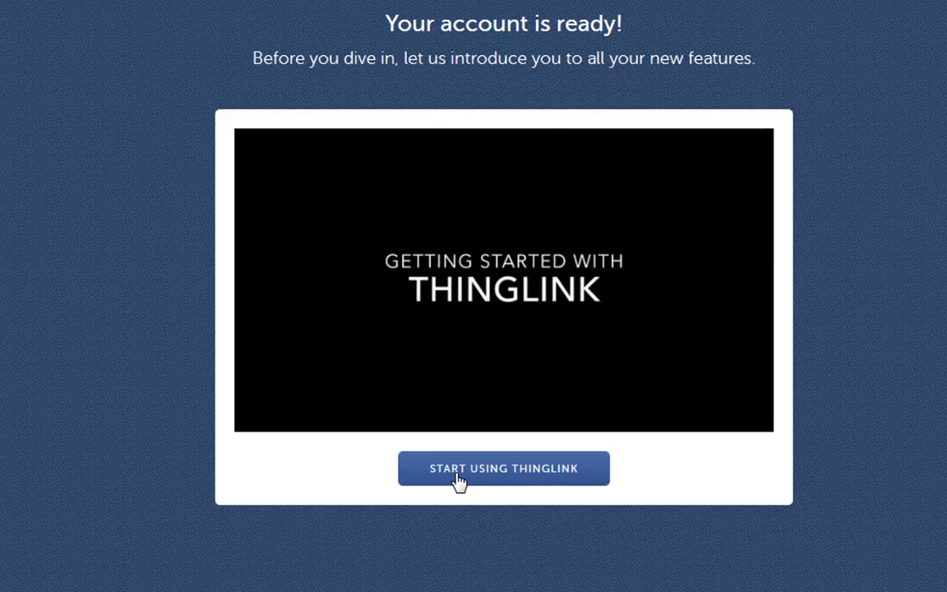
- Start using ThingLink, bring up the Create options, then switch to the class assignment page
click(503, 467)
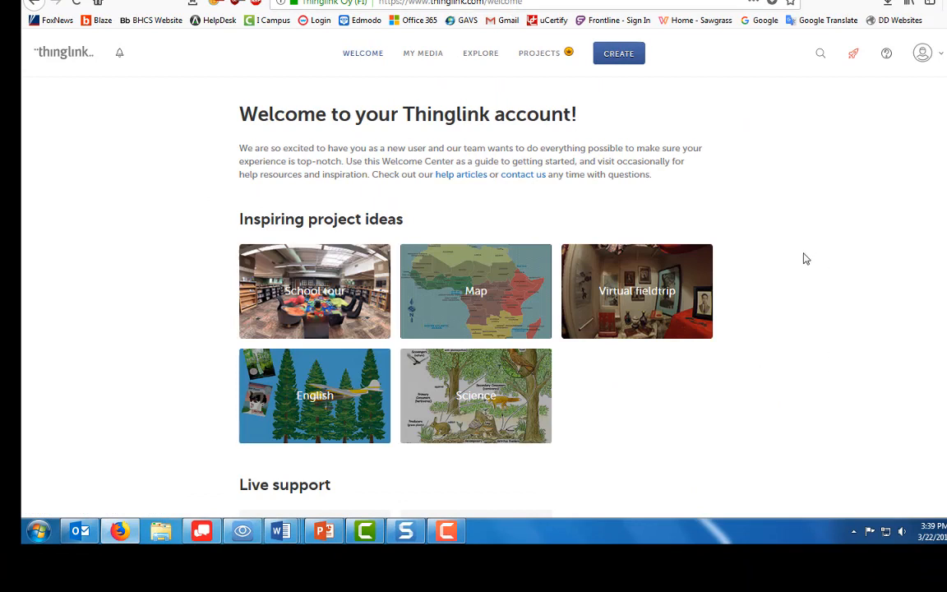
mouse_move(805, 355)
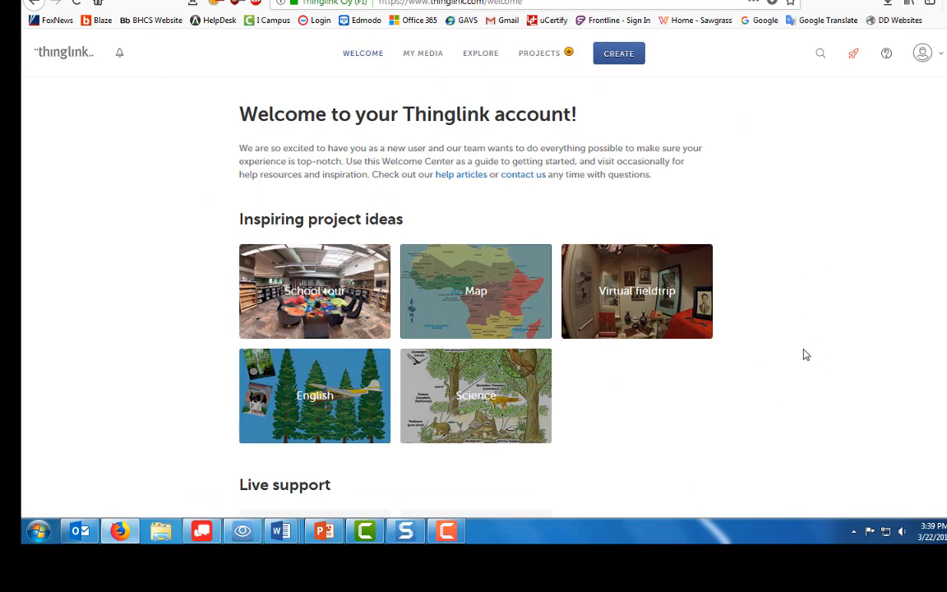
mouse_move(621, 59)
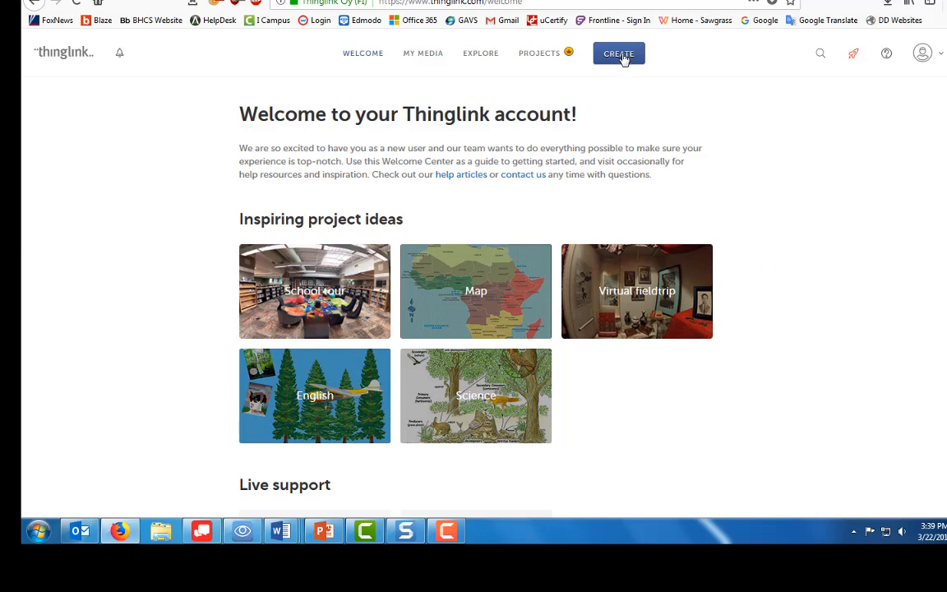
click(618, 53)
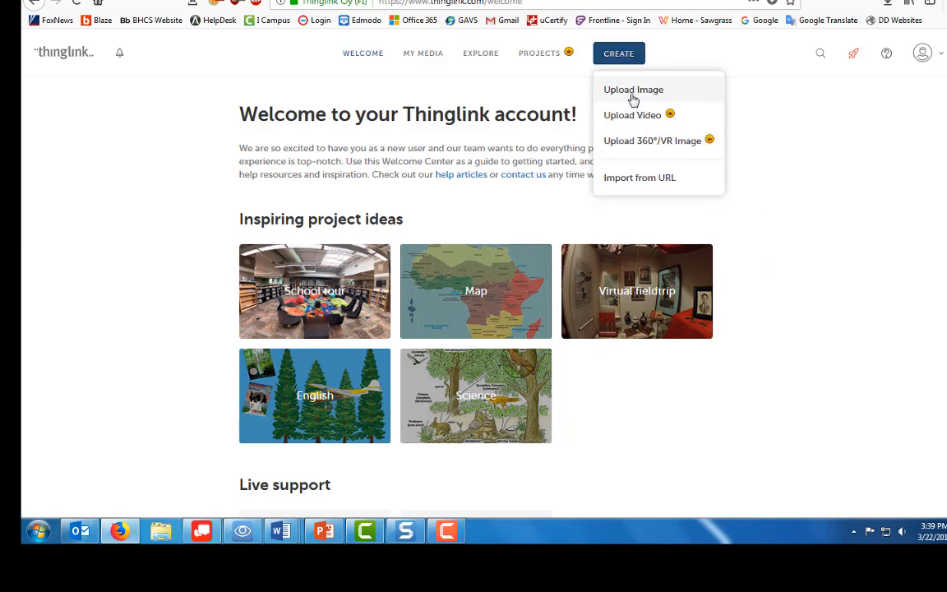
mouse_move(613, 99)
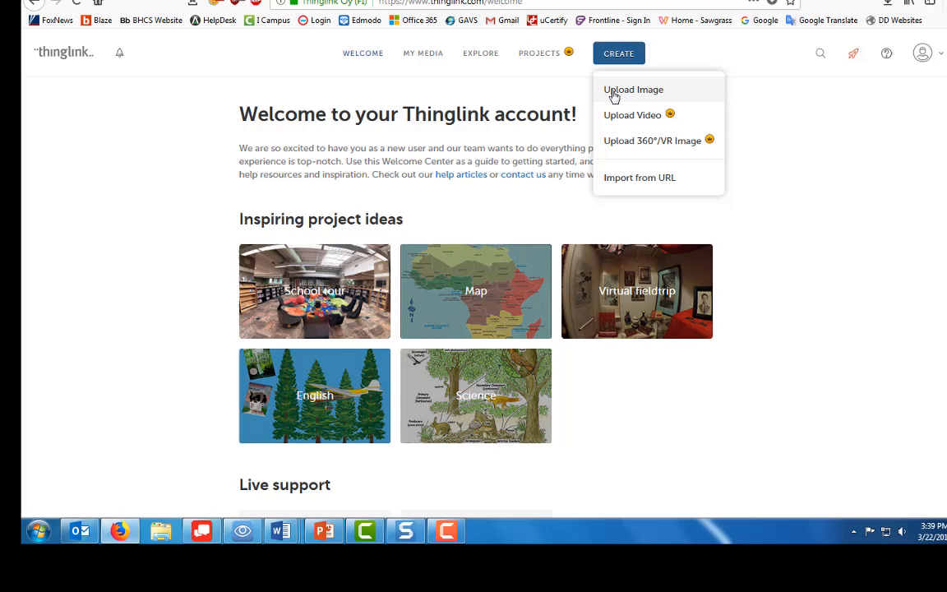
mouse_move(808, 265)
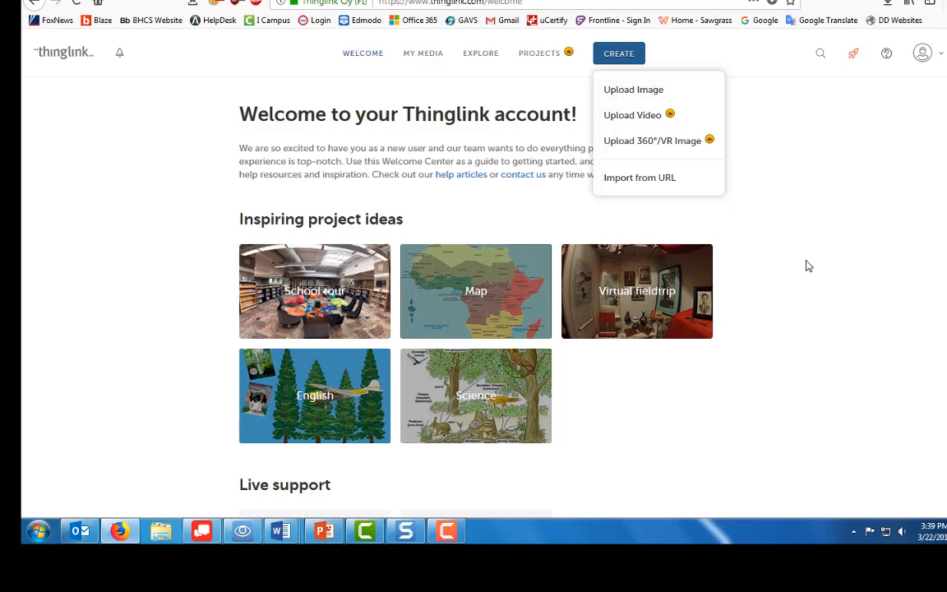
click(633, 89)
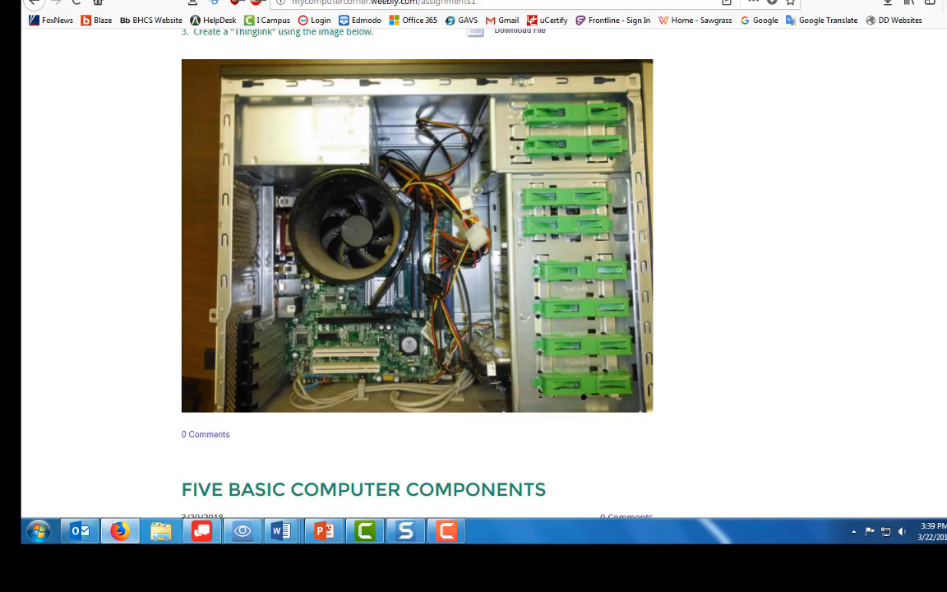
- Save the computer-insides photo from the assignment post as a JPEG named motherboard
scroll(up, 3)
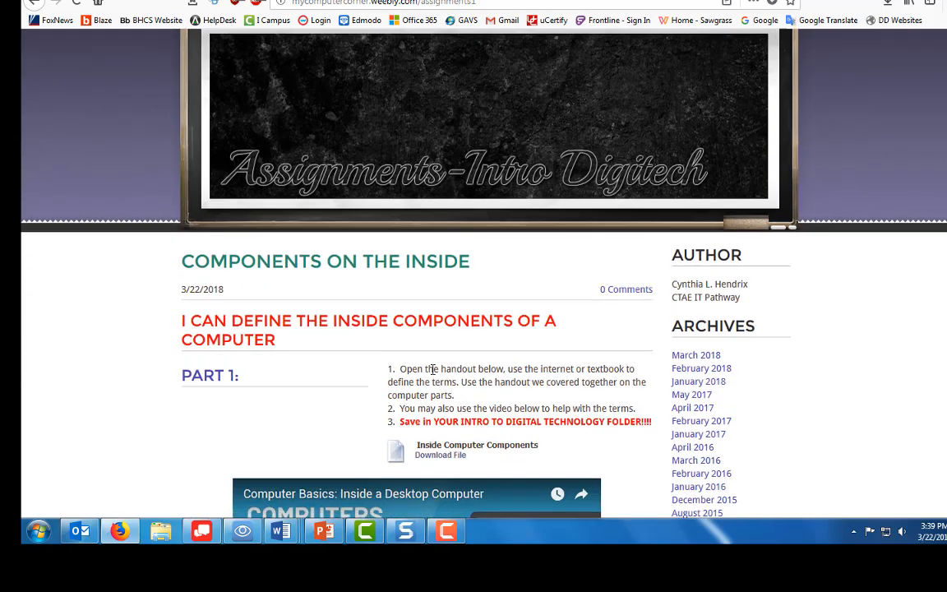
mouse_move(296, 360)
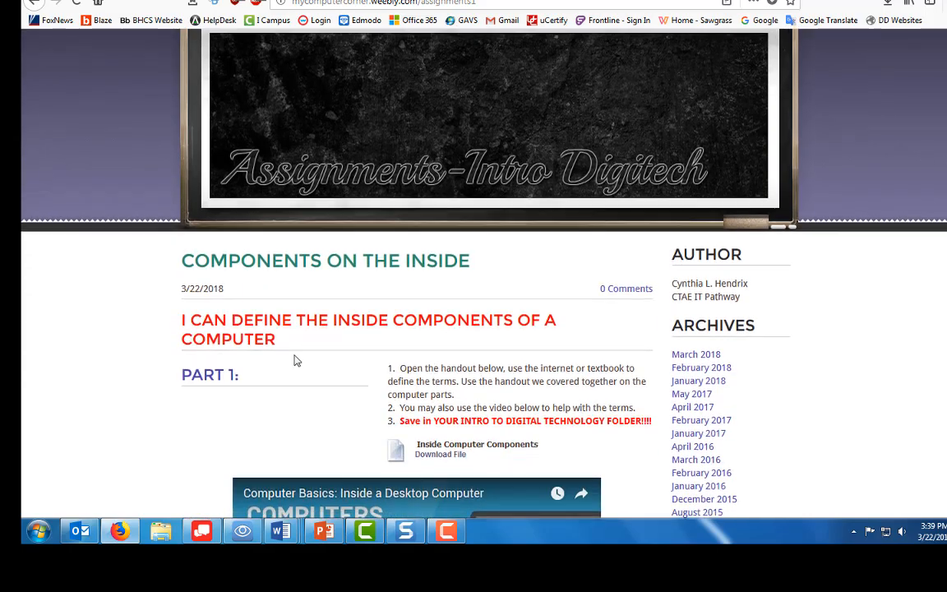
scroll(down, 3)
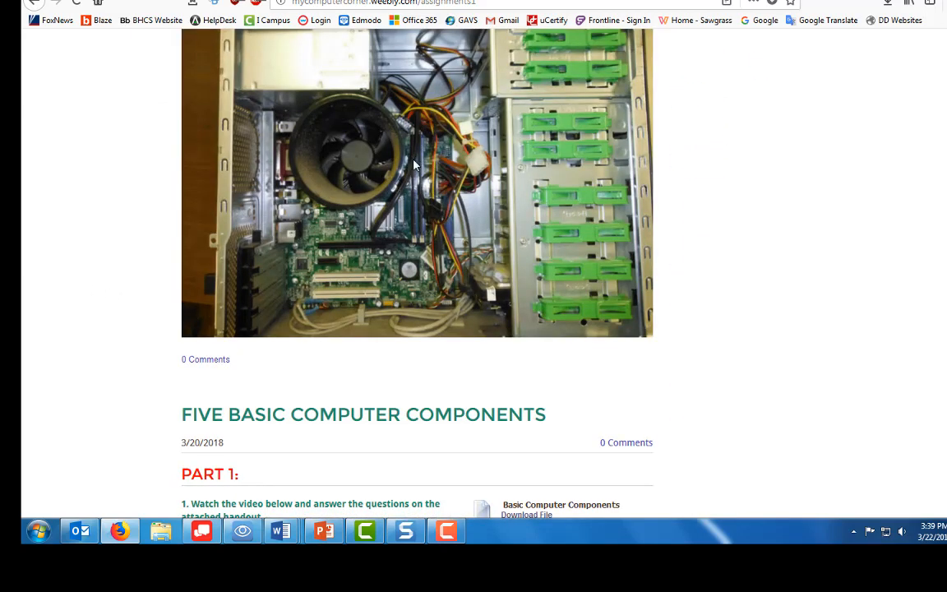
mouse_move(418, 193)
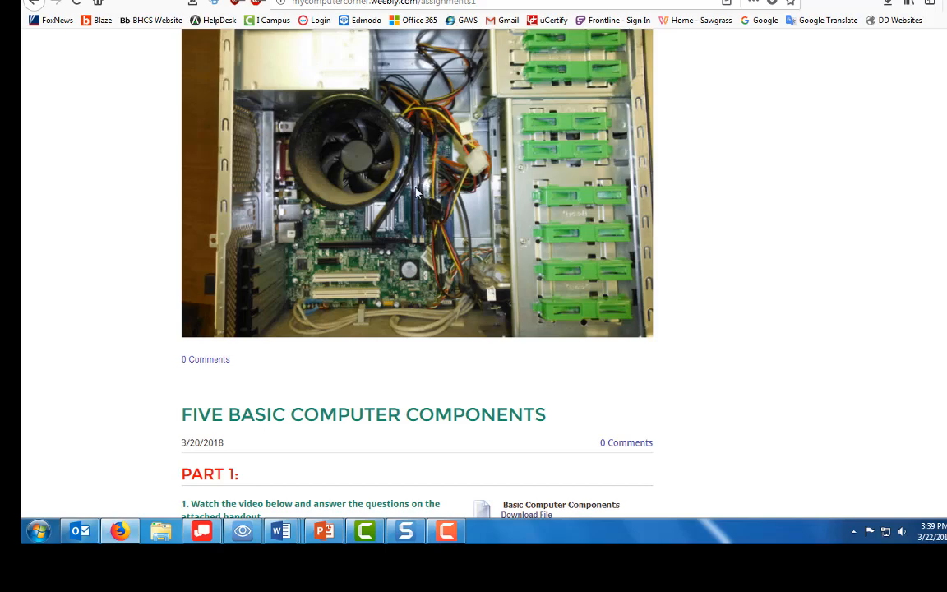
right_click(417, 194)
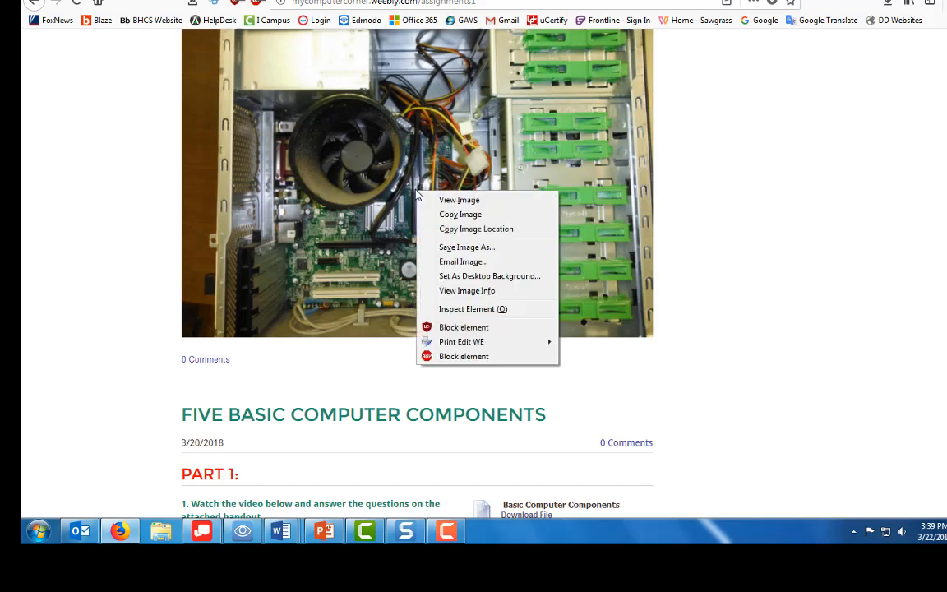
click(467, 246)
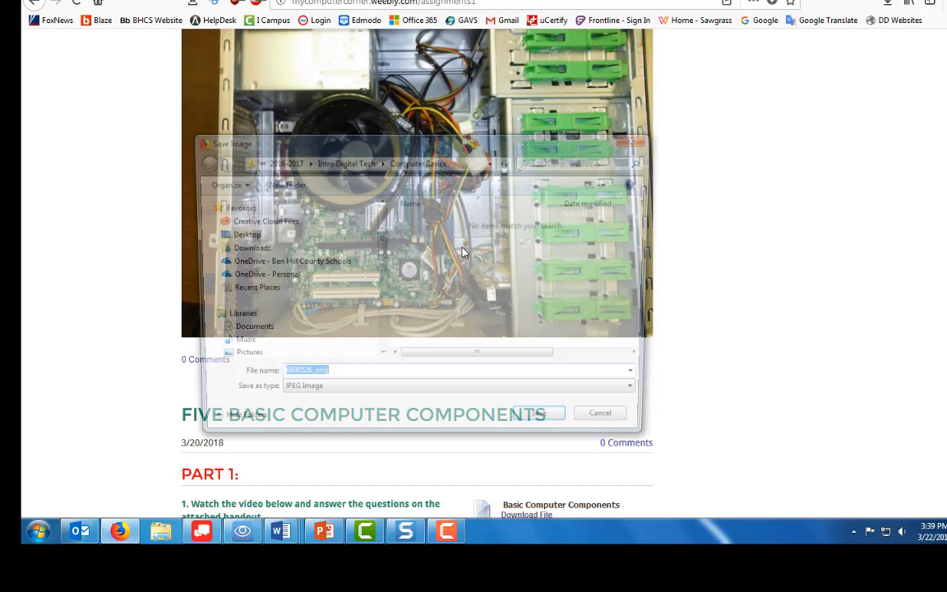
text(motherboard)
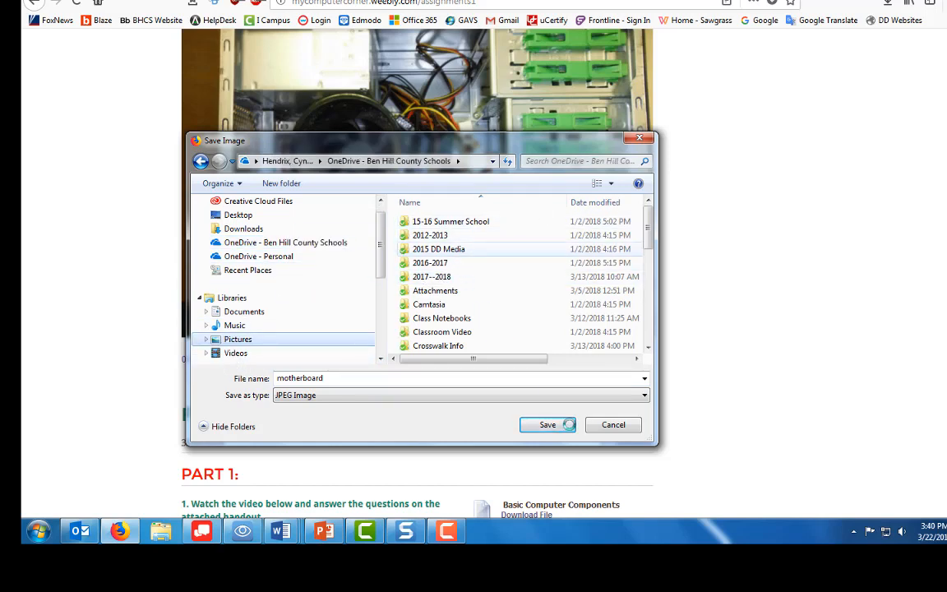
click(237, 338)
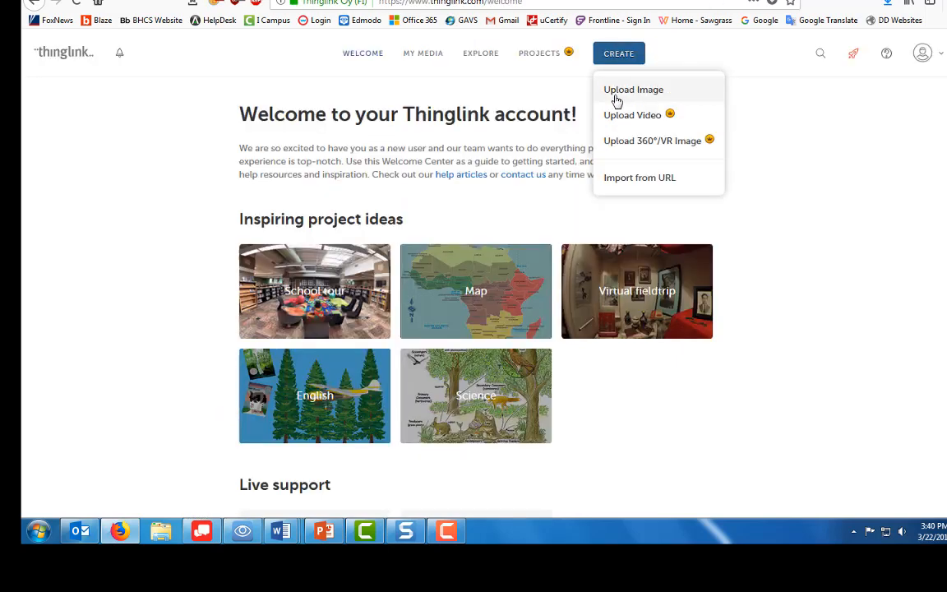
- Upload the motherboard photo from the Pictures library as a new interactive image
click(633, 88)
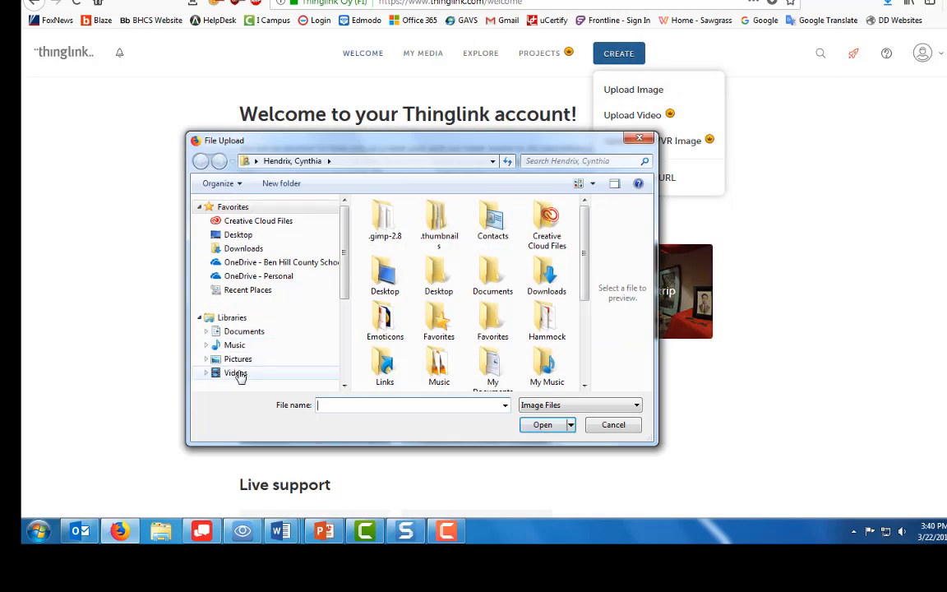
click(235, 371)
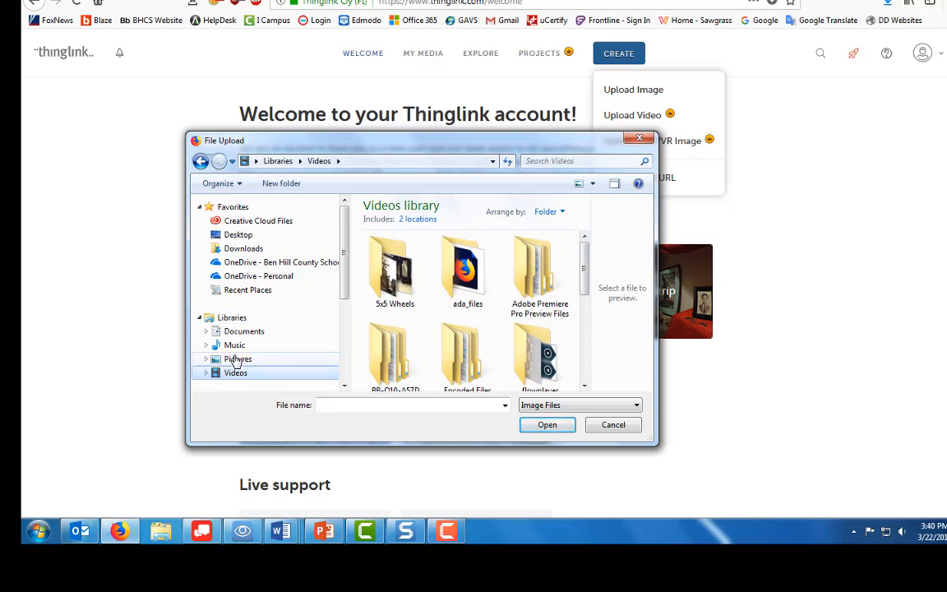
click(237, 359)
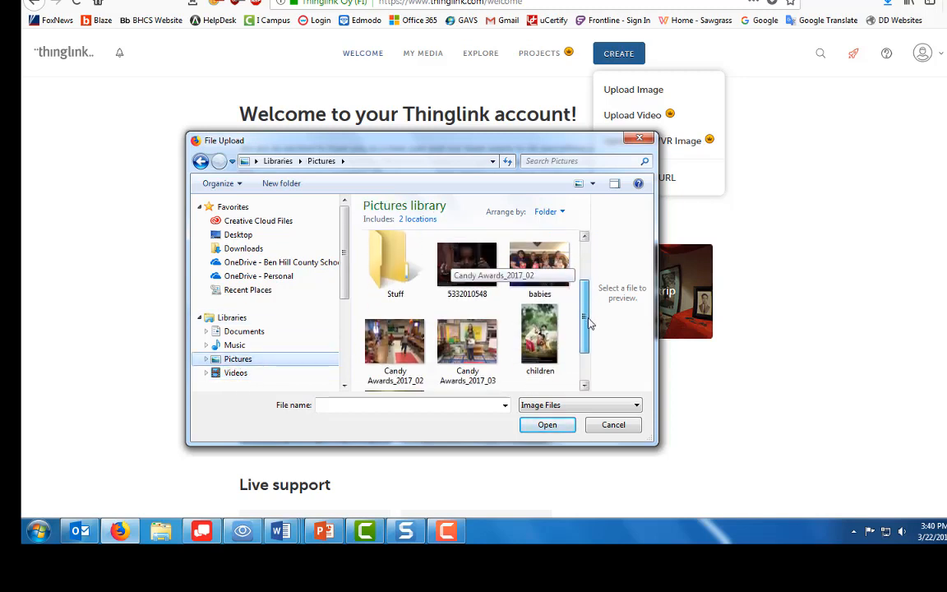
click(395, 354)
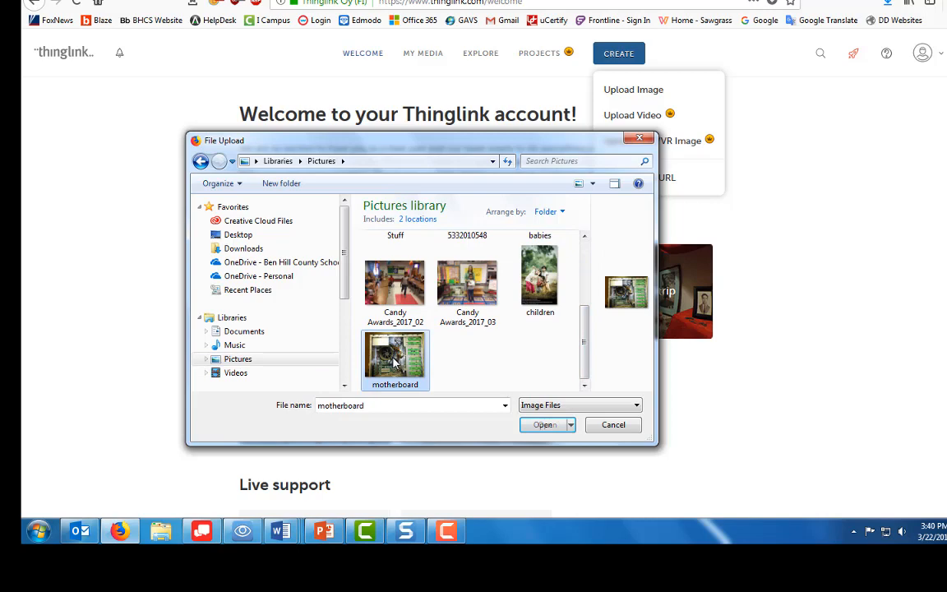
click(542, 424)
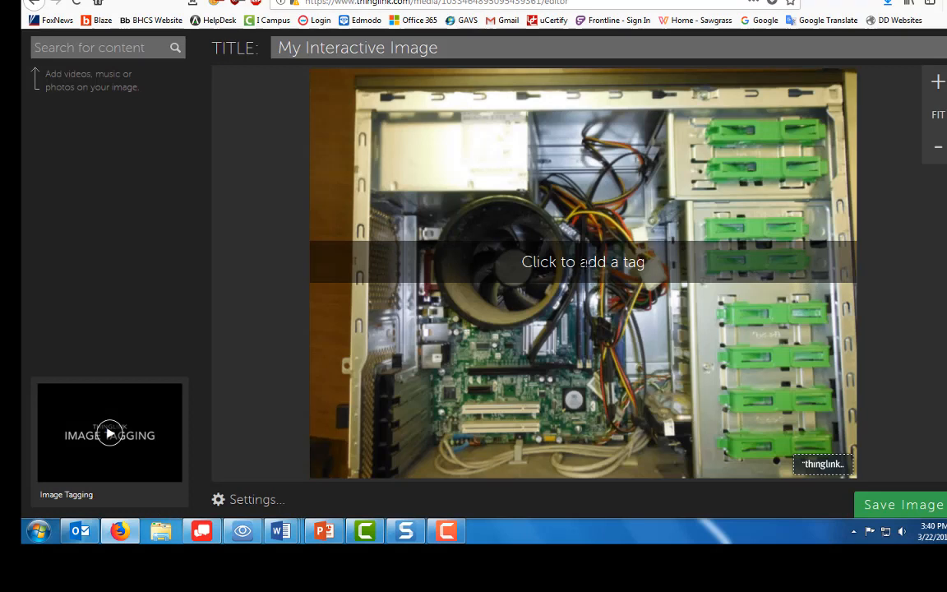
- Add a tag on the power supply and give it the red plus icon from Free icons
click(585, 265)
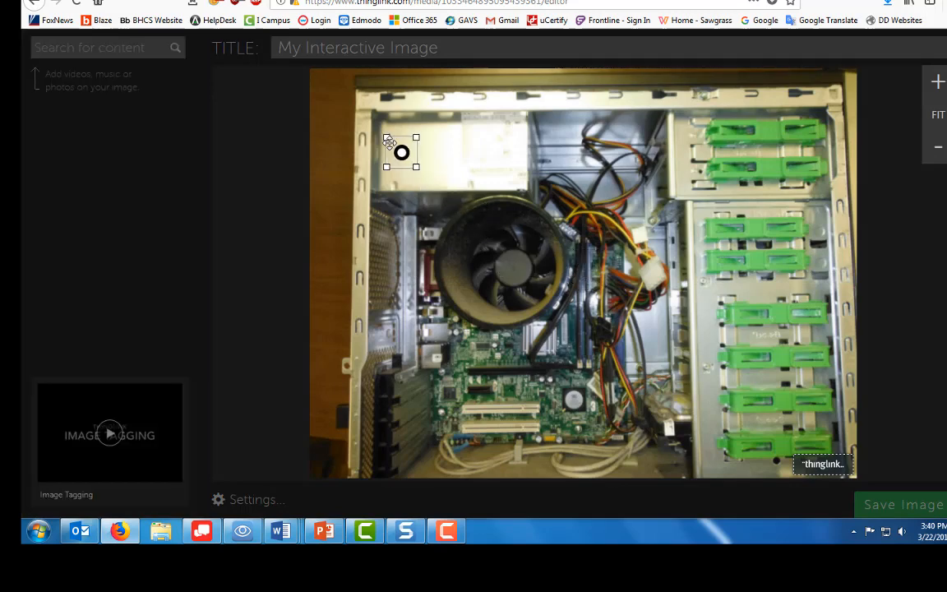
click(401, 151)
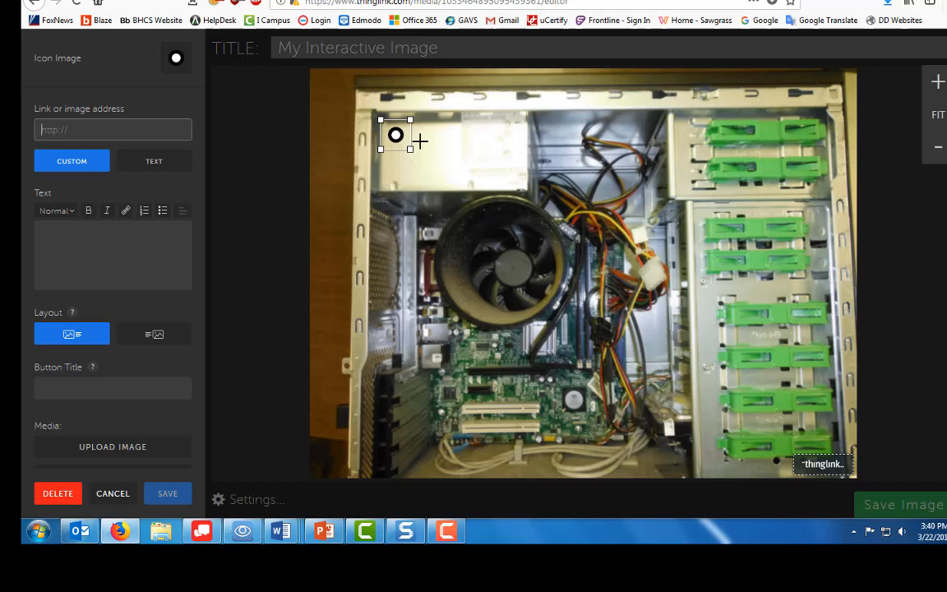
mouse_move(444, 155)
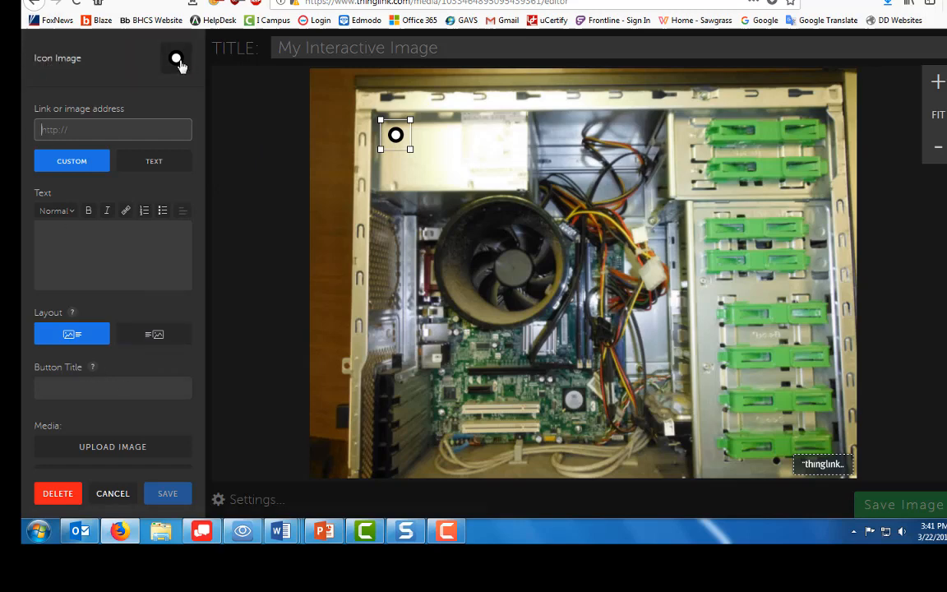
click(174, 58)
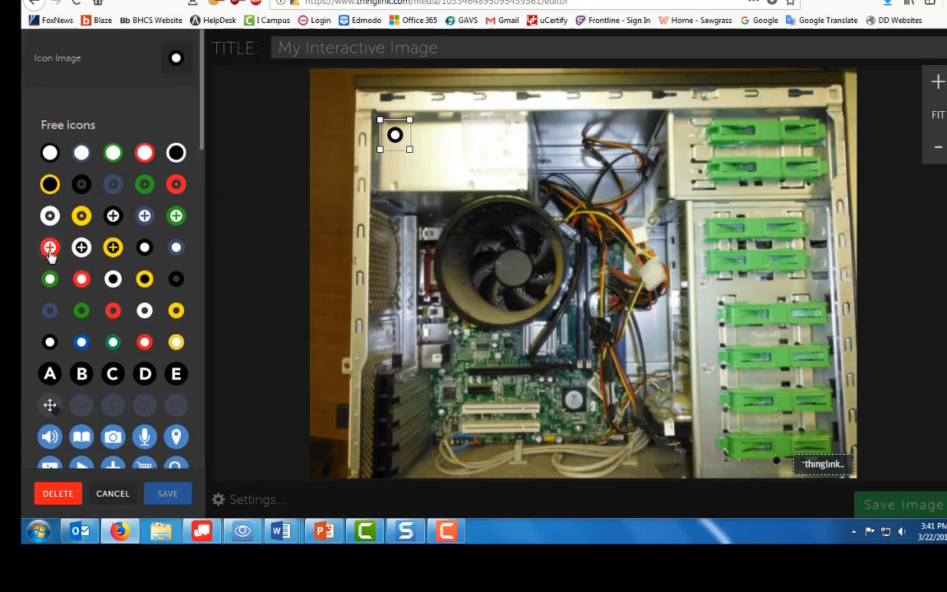
click(50, 246)
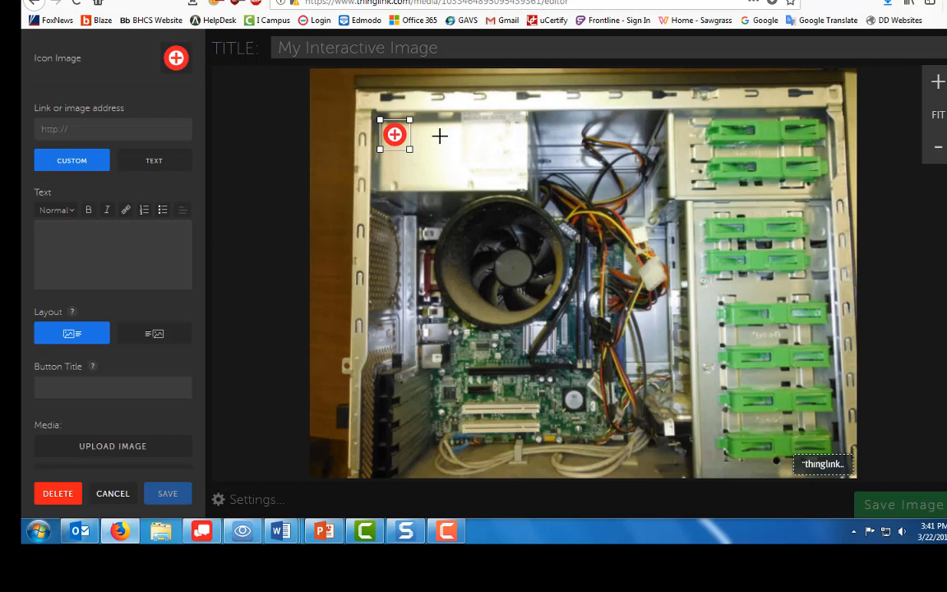
click(112, 128)
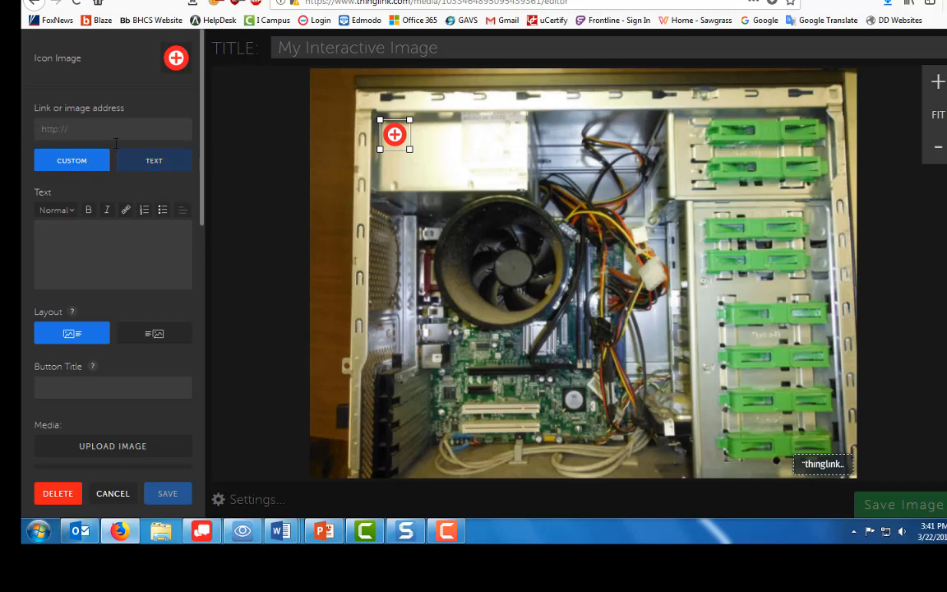
- Save the tag as text: Power Supply, supplies power and converts energy so components won't fry
click(155, 161)
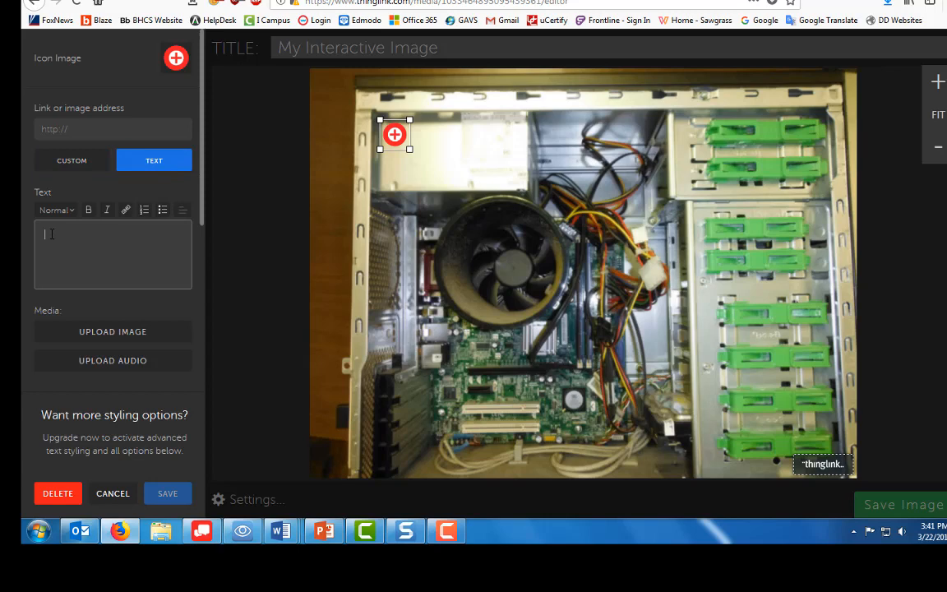
text(Power Supply)
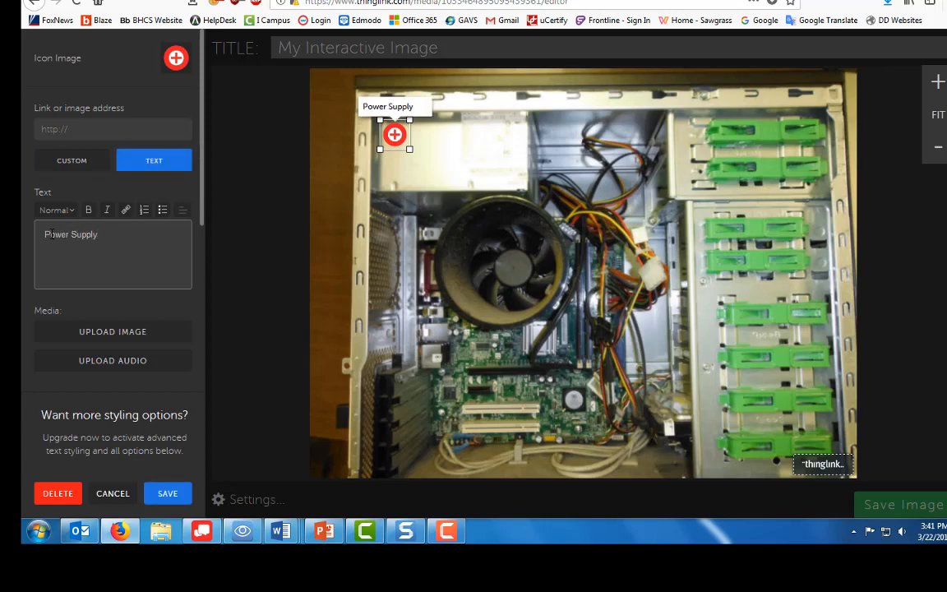
text(--)
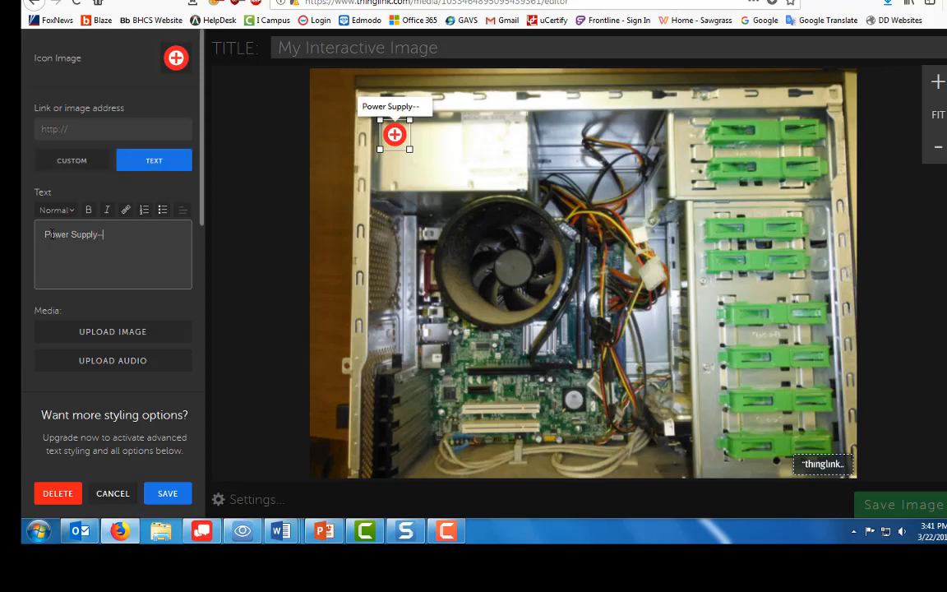
text(supplies power to the computer)
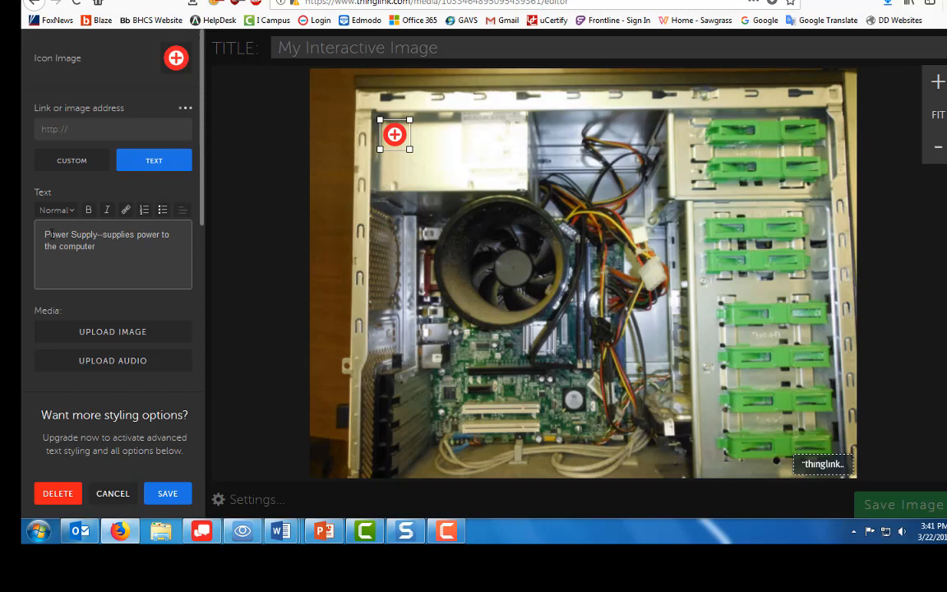
text(It converts energy)
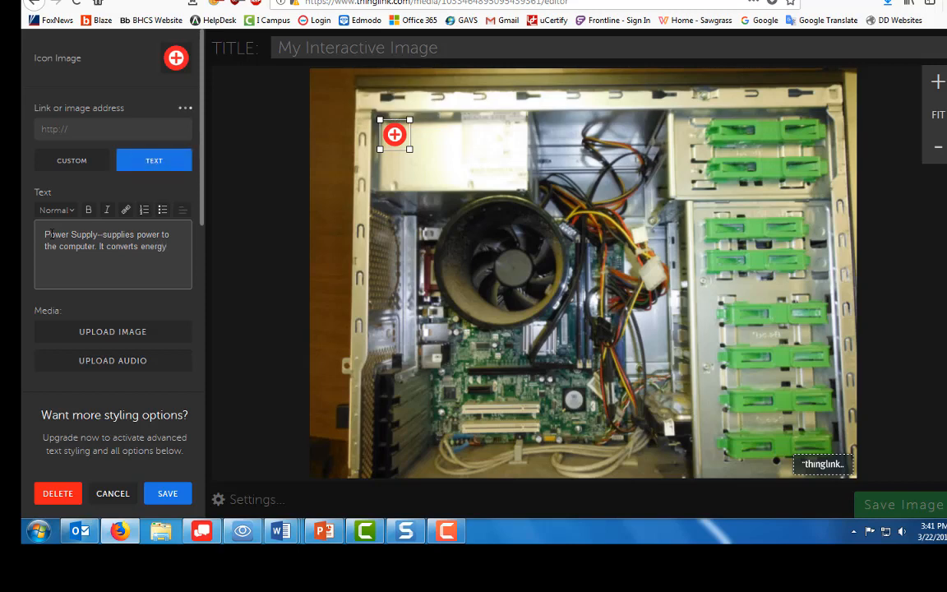
text(so it won't fry the computer)
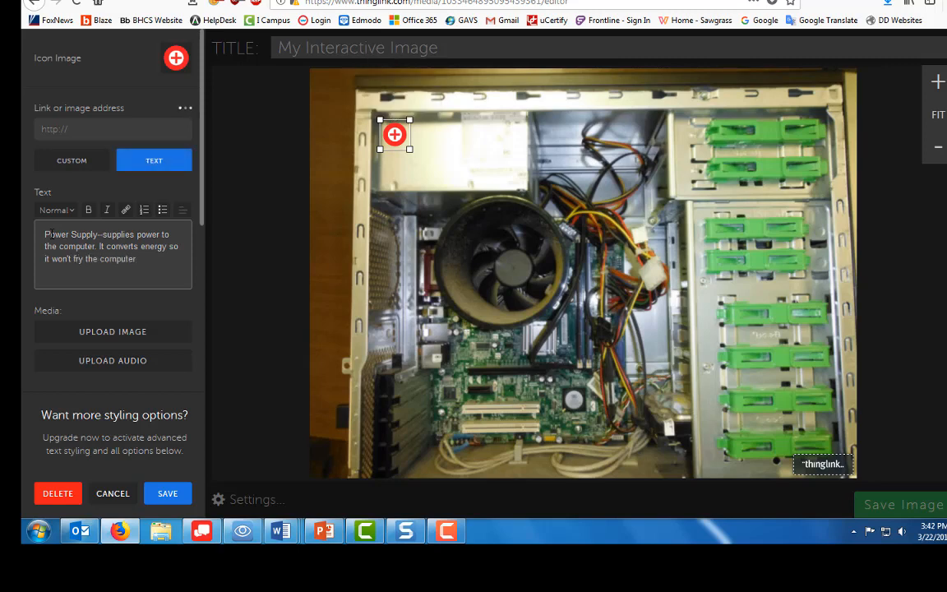
text(components.)
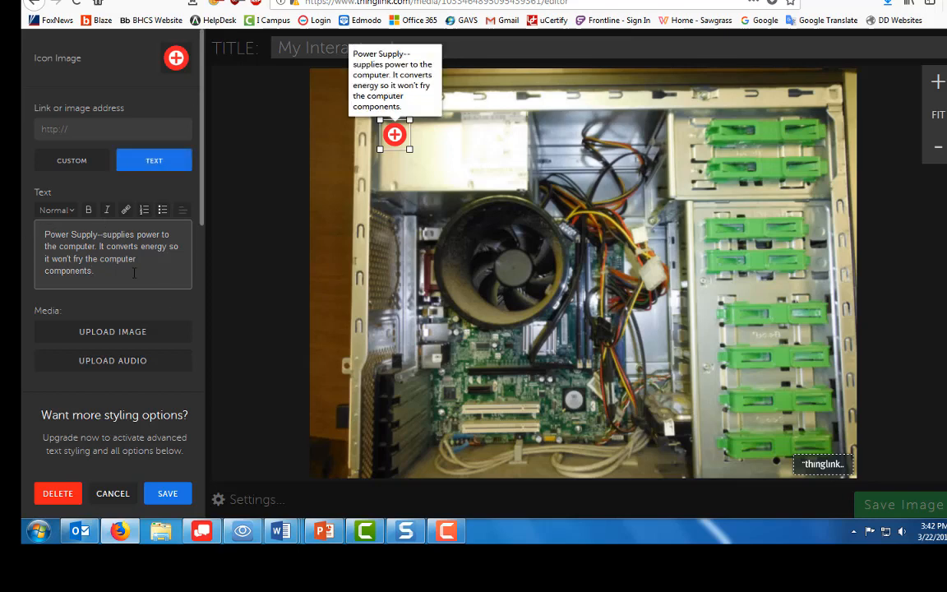
mouse_move(169, 316)
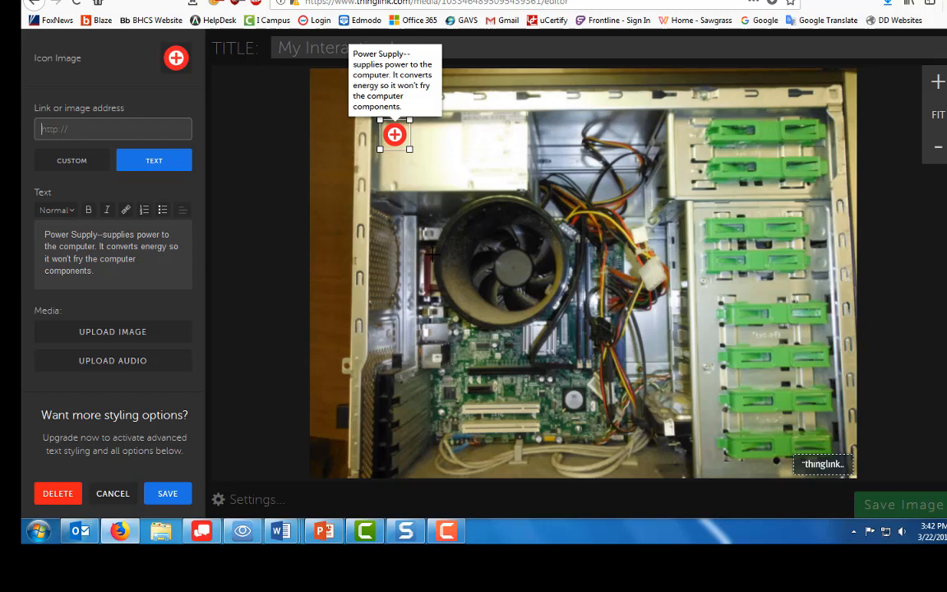
mouse_move(454, 290)
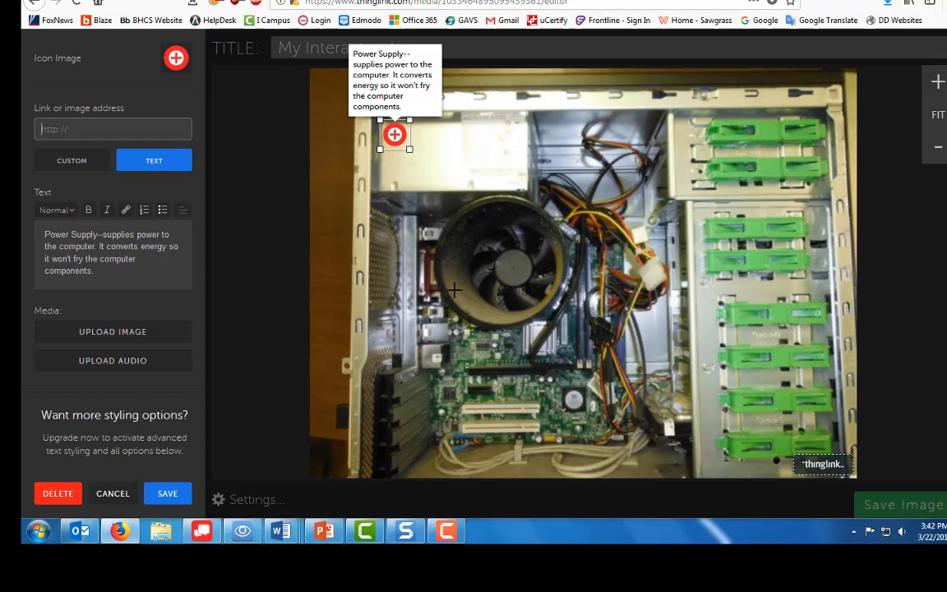
click(167, 493)
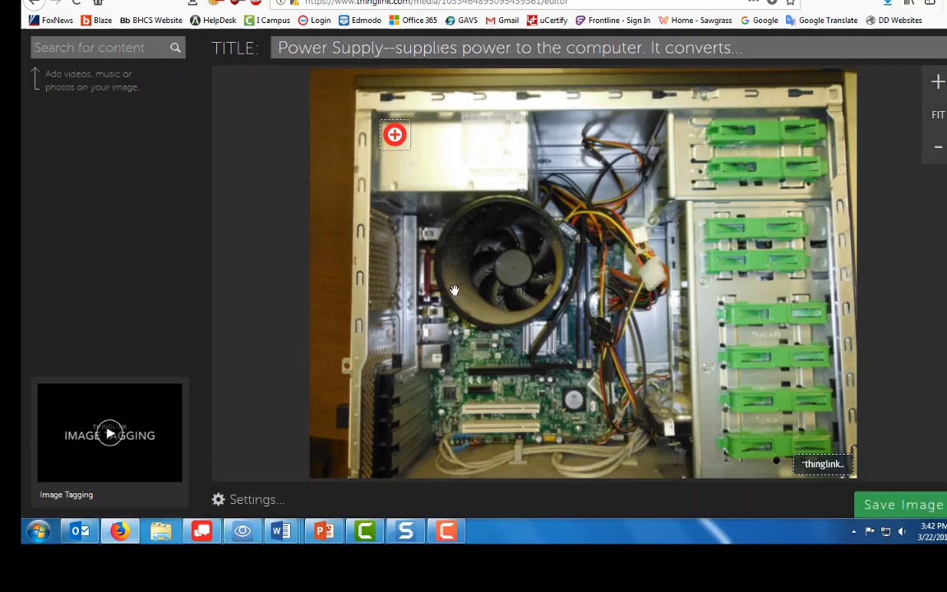
- Add a tag on the fan and begin its description with 'Fan--'
click(453, 289)
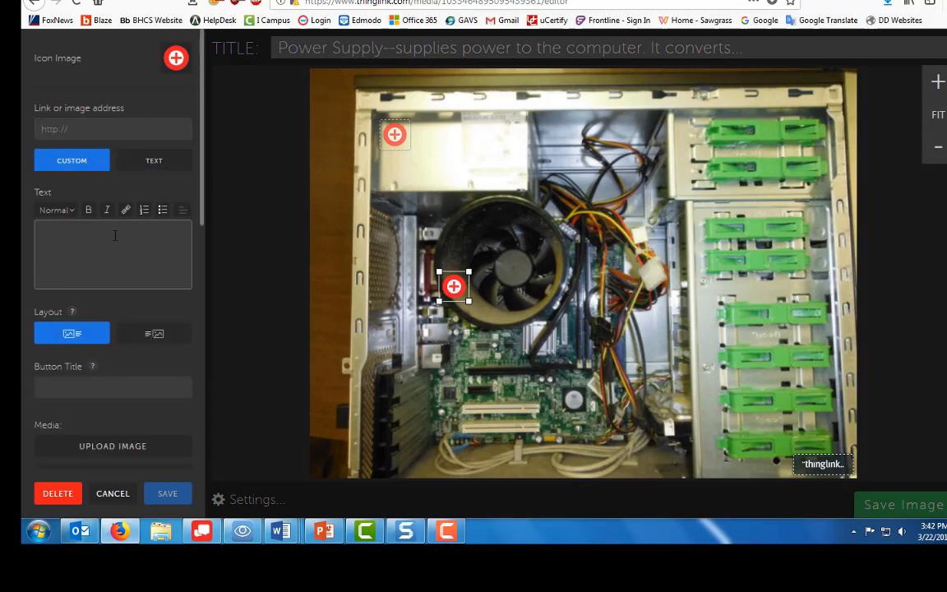
text(Fan--Keeps the computer coo)
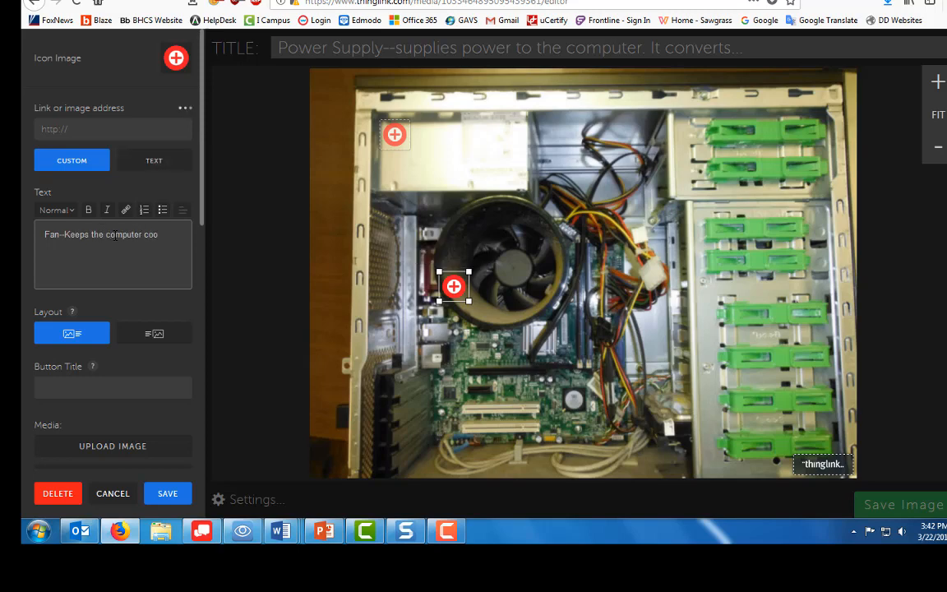
mouse_move(499, 263)
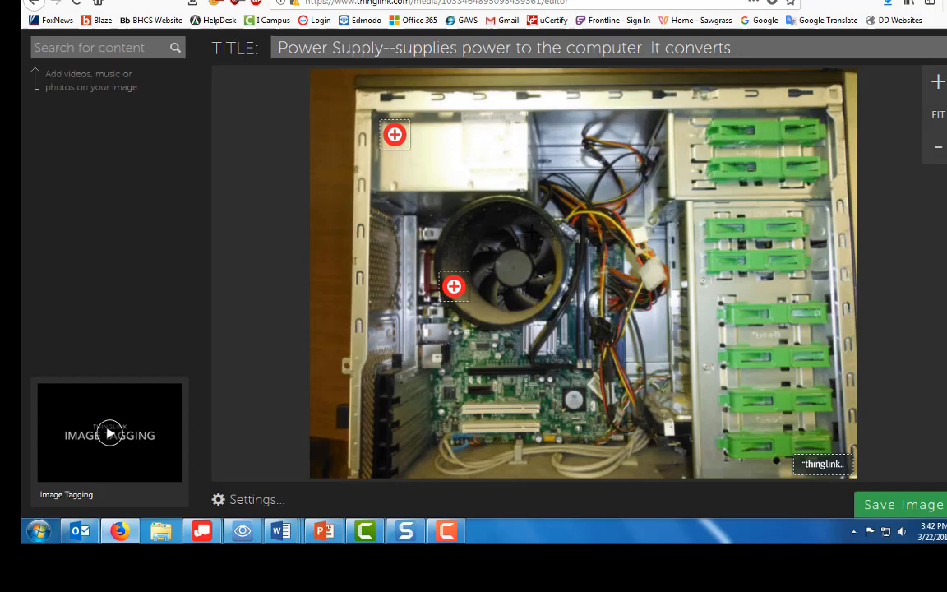
- Tag the CPU cooler: CPU, Central Processing Unit, controls all of the computer processing activities
click(536, 236)
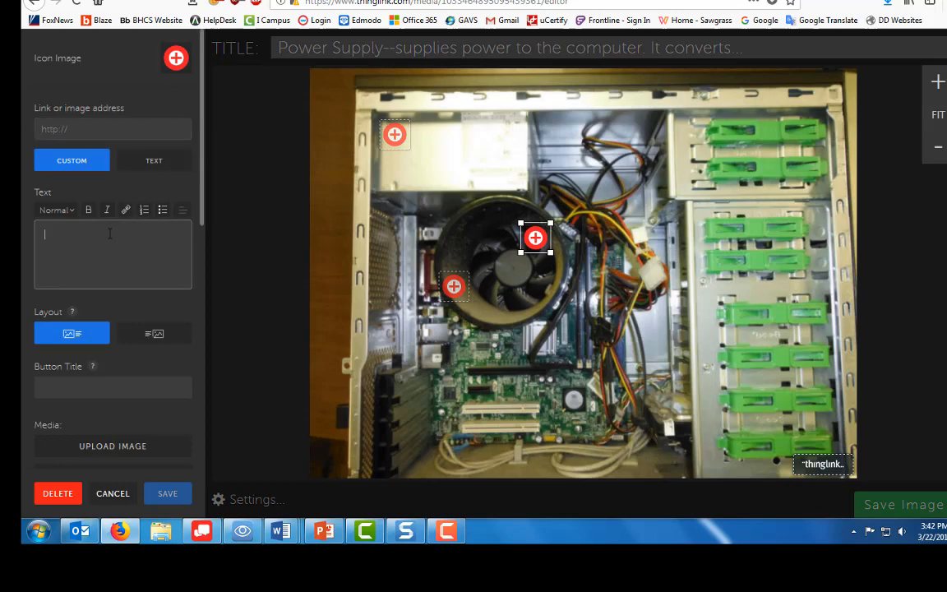
text(CPU-0)
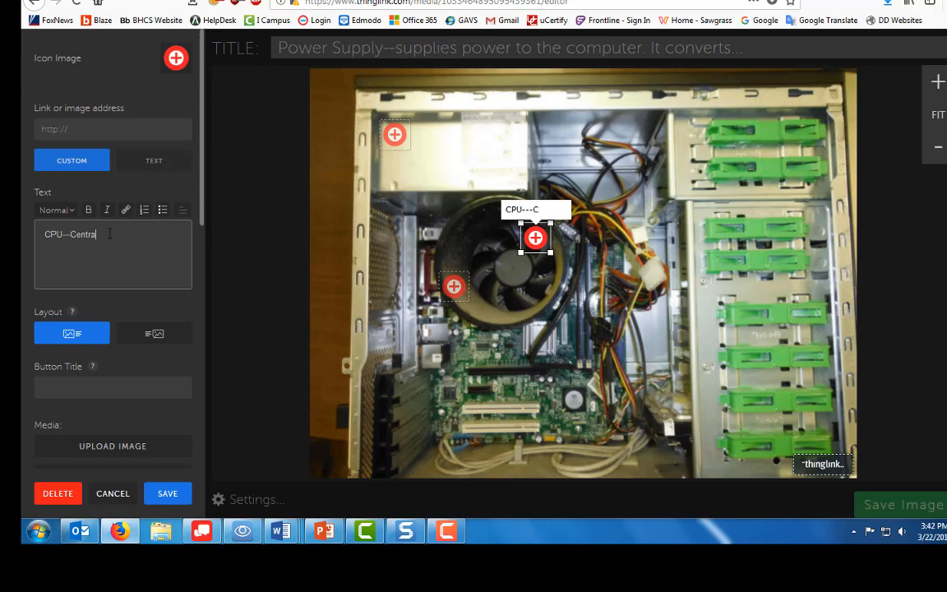
text(Processing)
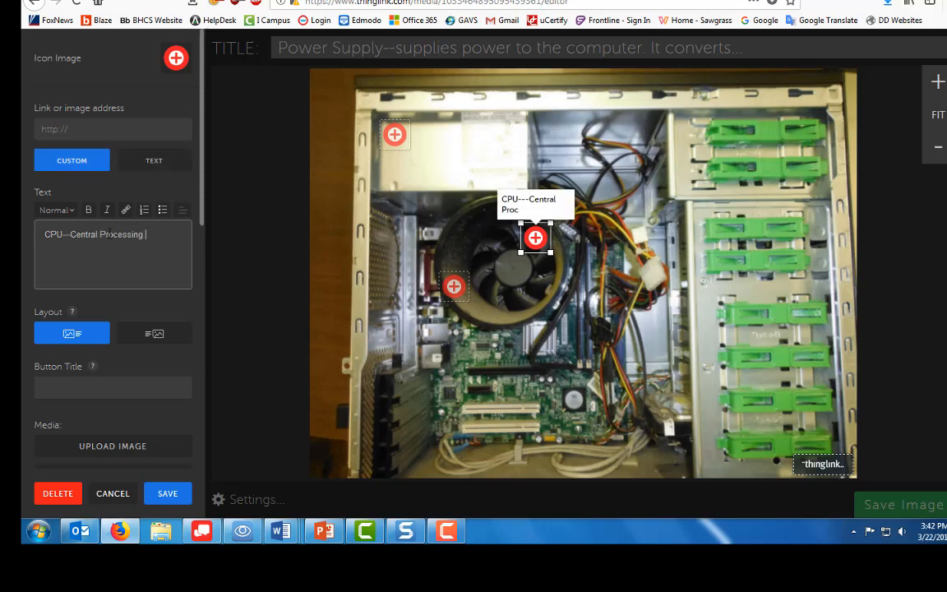
text(Unit,)
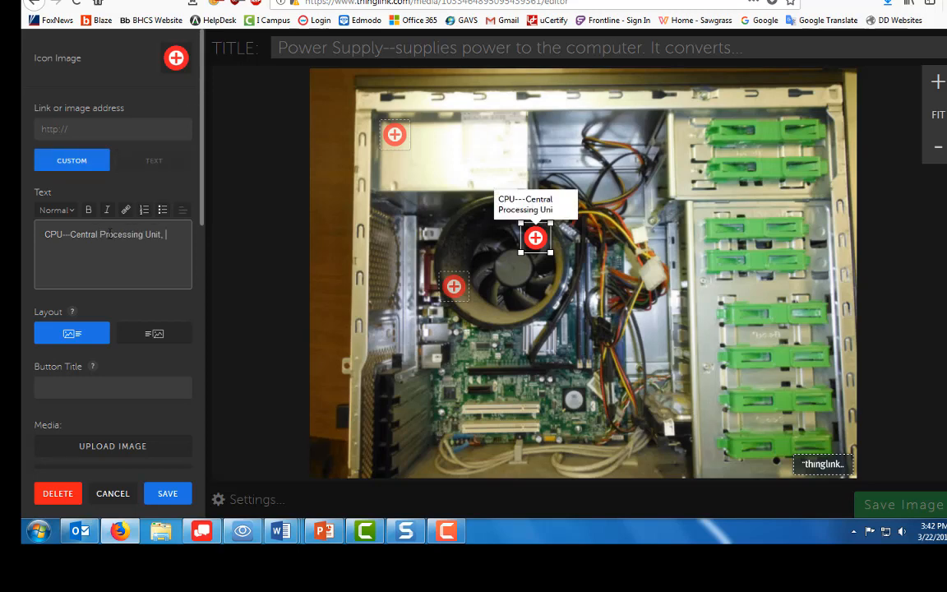
text(Controls all of the computer)
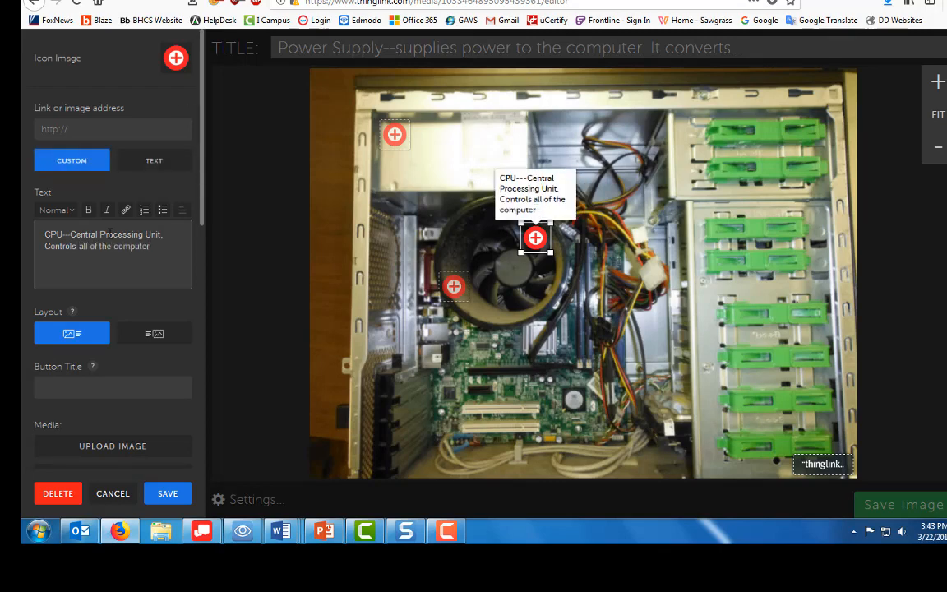
text(processing)
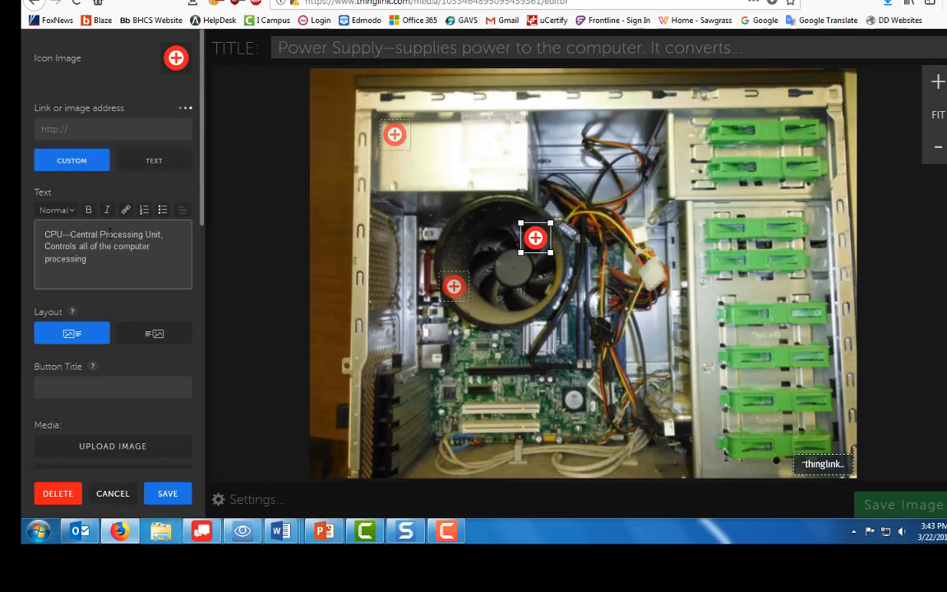
text(activitie)
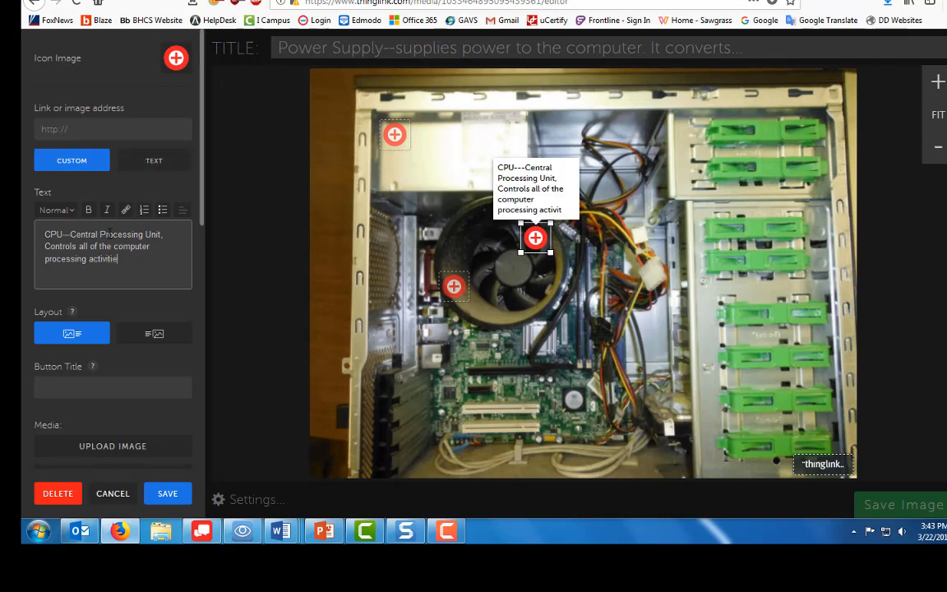
text(s.)
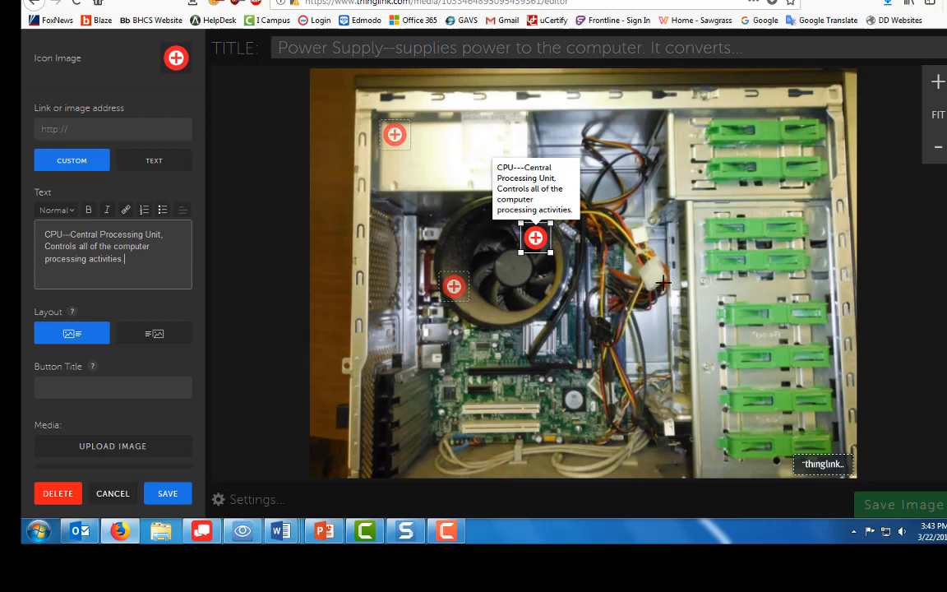
mouse_move(641, 247)
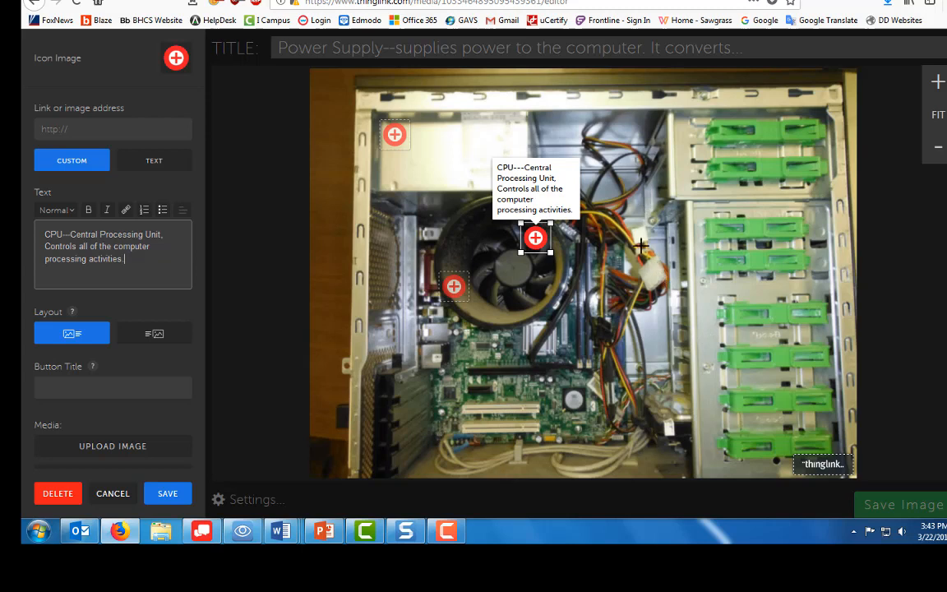
mouse_move(655, 283)
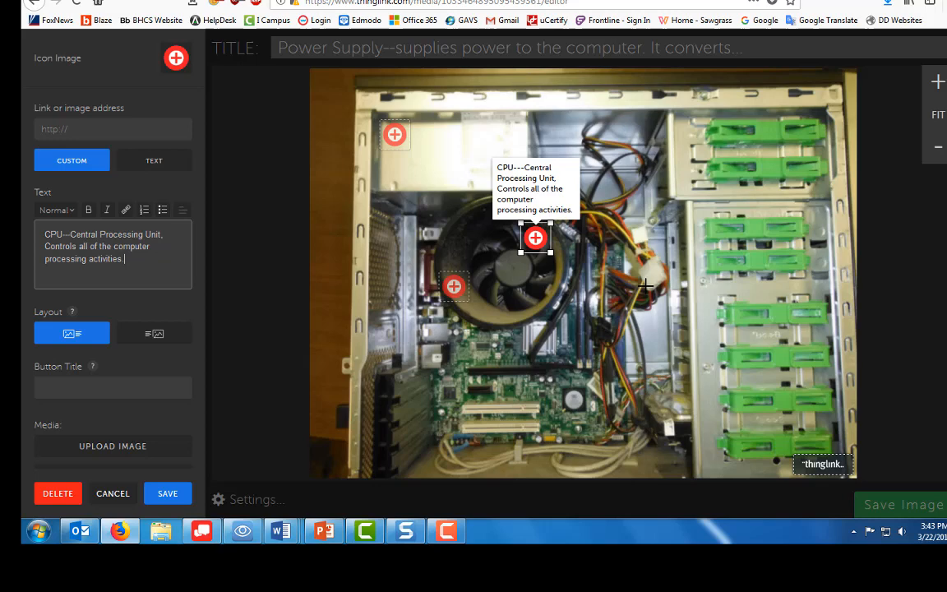
mouse_move(651, 270)
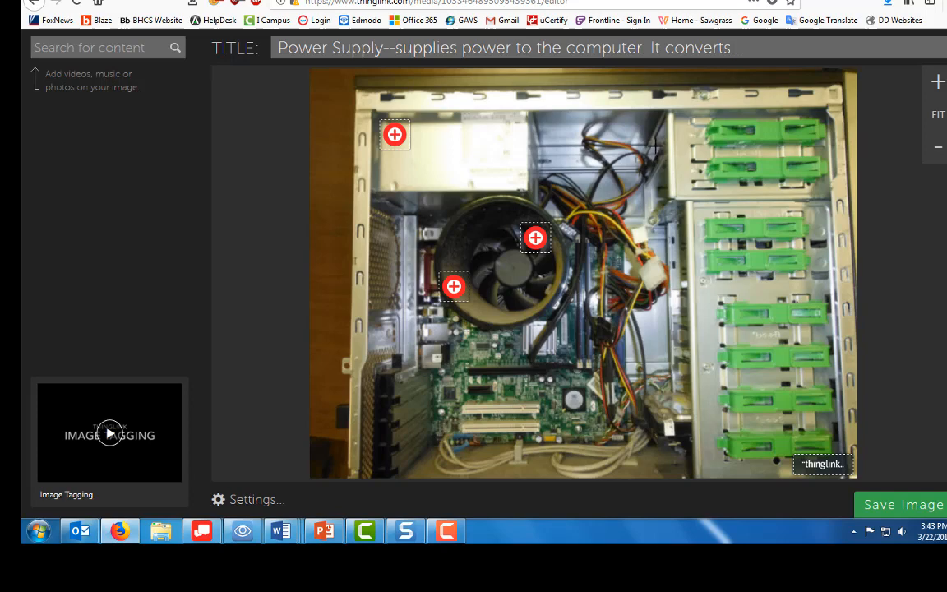
mouse_move(664, 135)
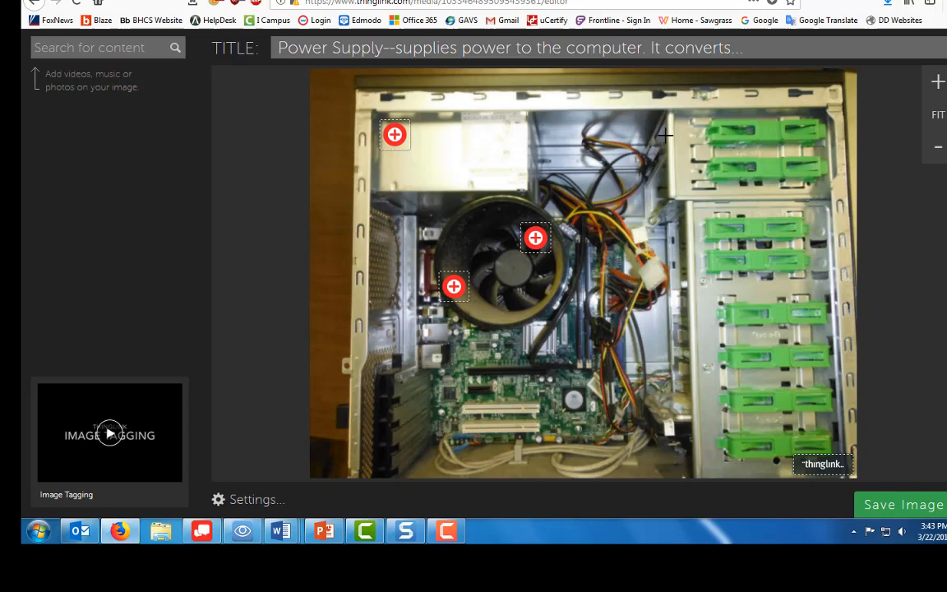
mouse_move(658, 142)
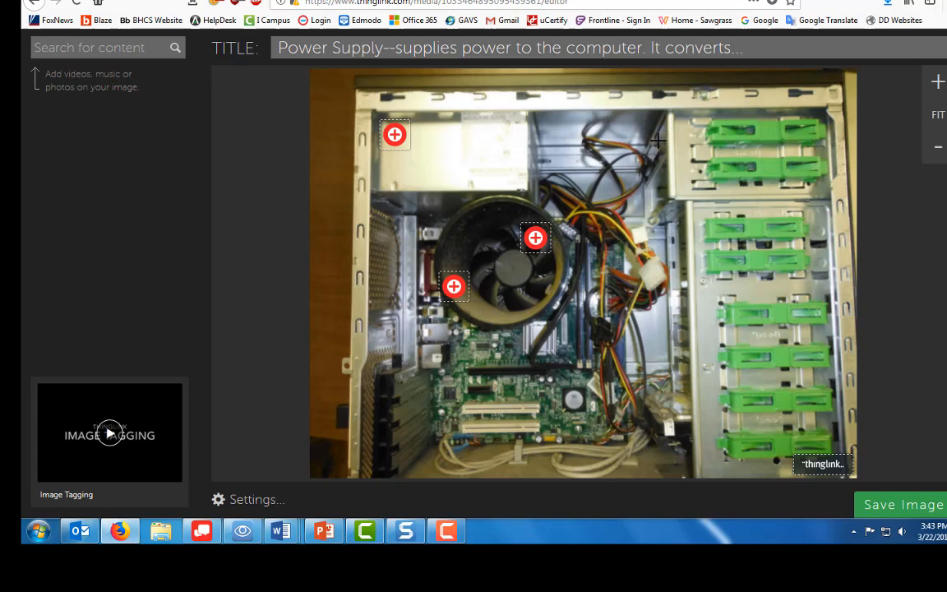
mouse_move(654, 151)
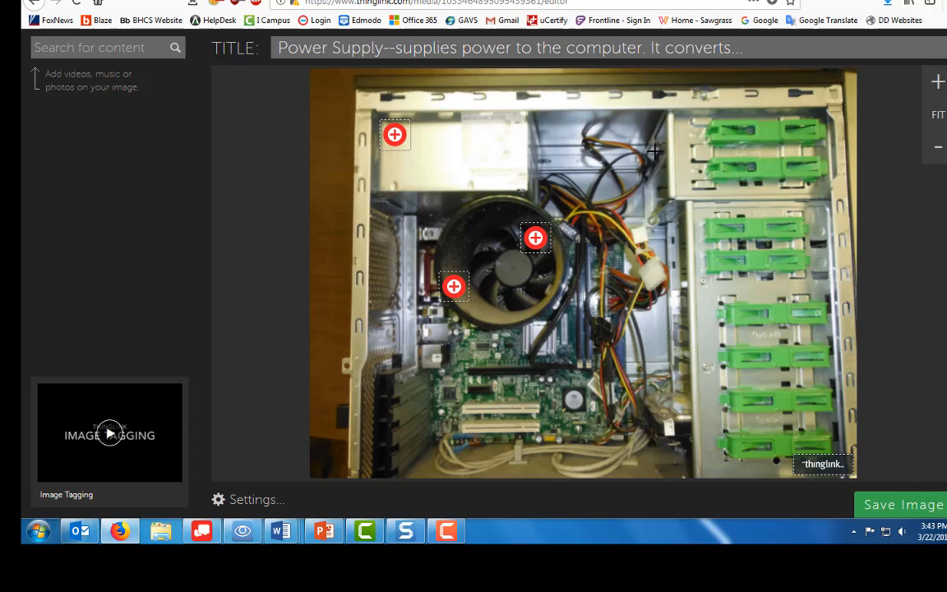
mouse_move(661, 144)
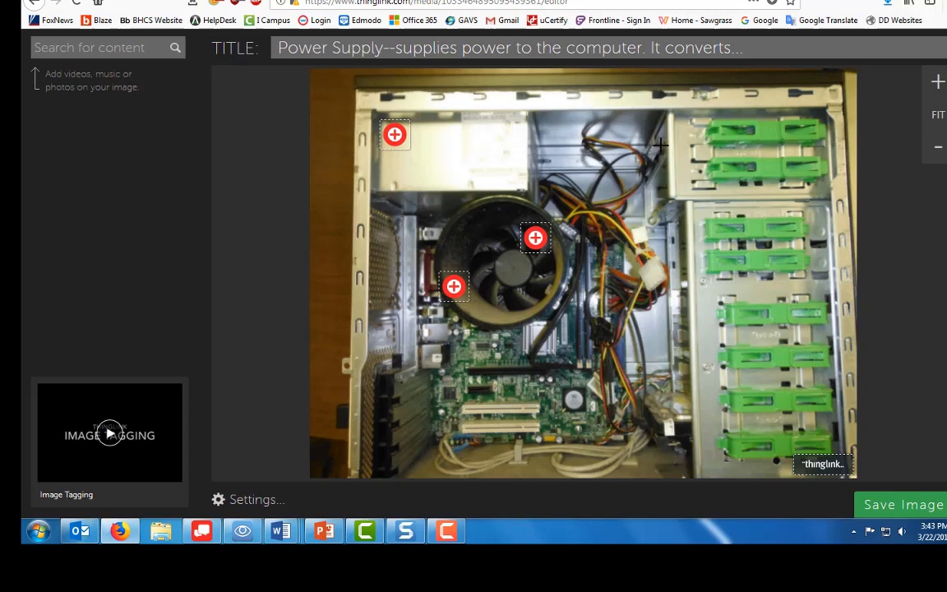
mouse_move(660, 214)
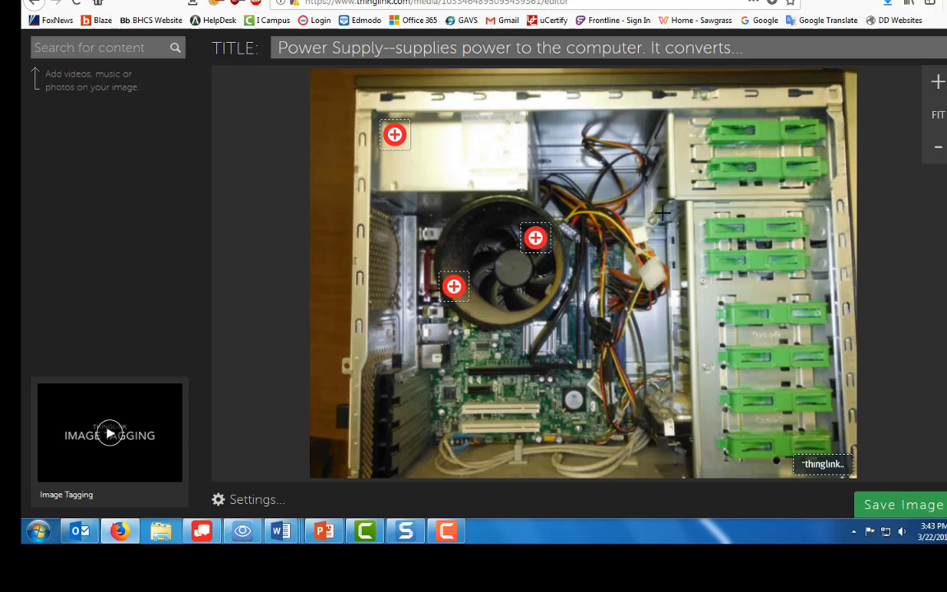
mouse_move(372, 132)
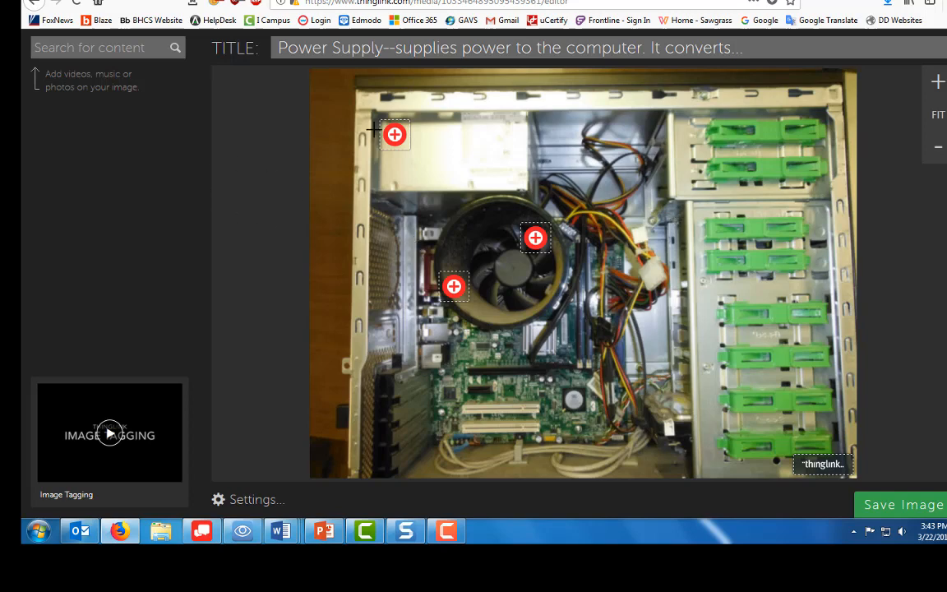
- Reopen the Power Supply tag to review its description
click(394, 135)
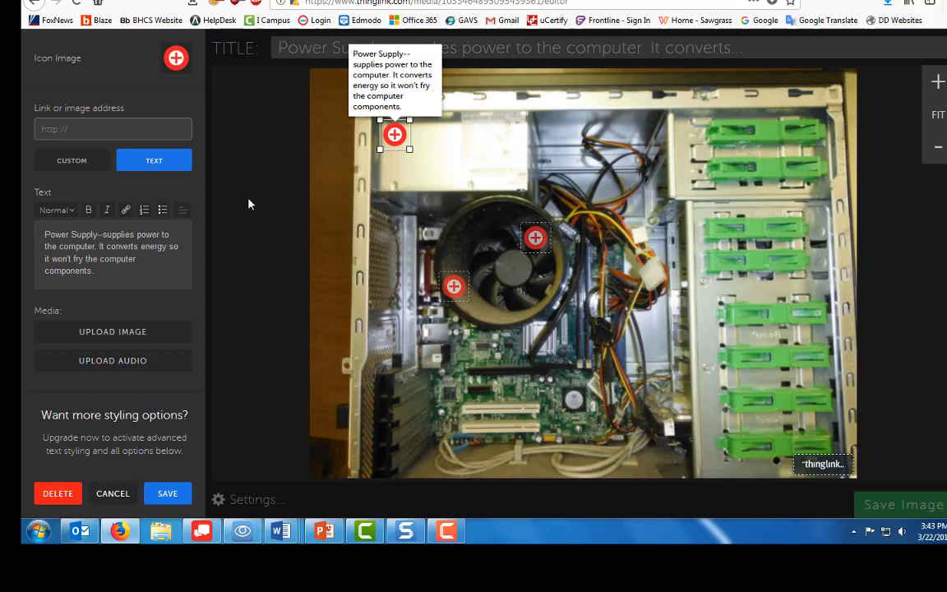
mouse_move(457, 414)
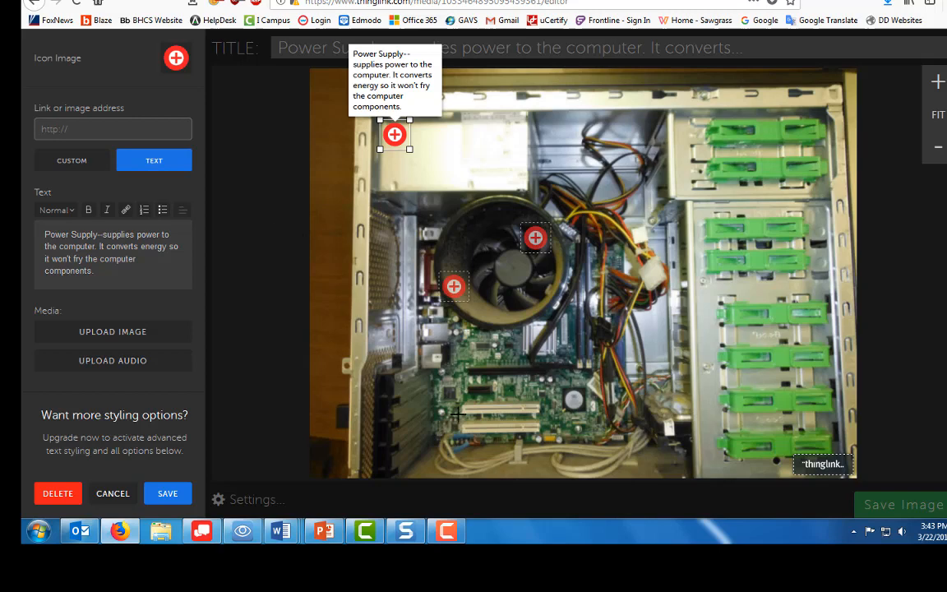
mouse_move(493, 384)
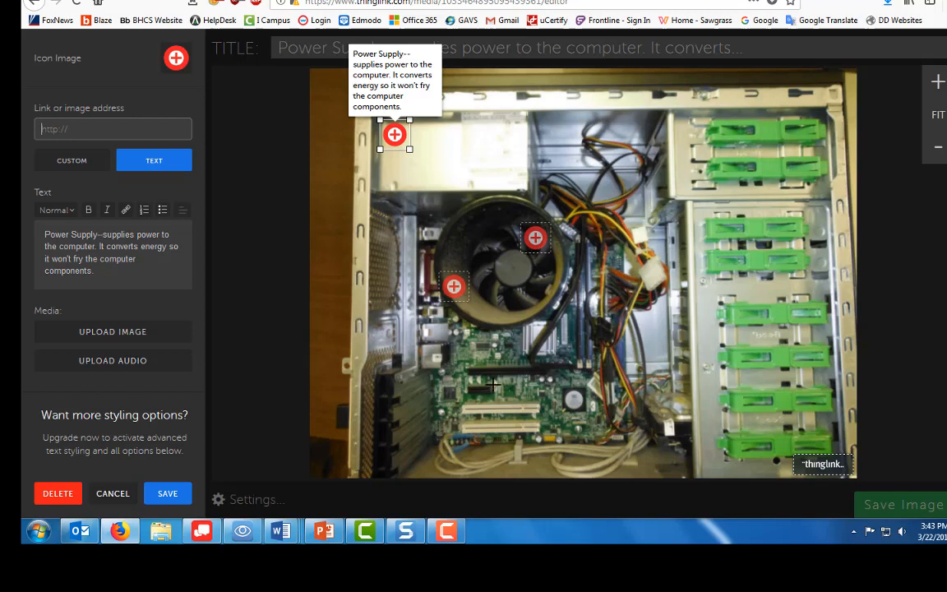
mouse_move(507, 350)
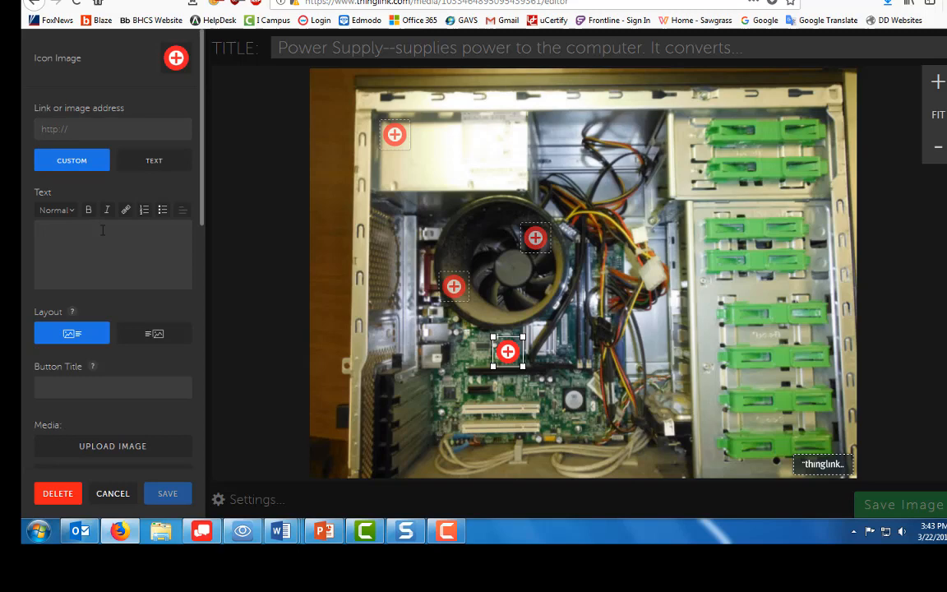
- Begin the new tag's motherboard description with 'Mot'
text(Mot)
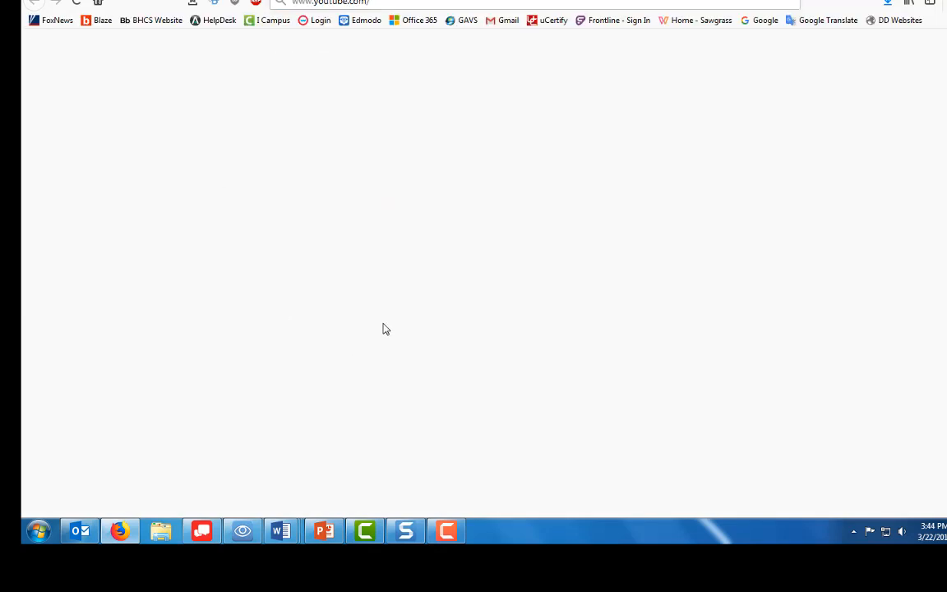
mouse_move(72, 250)
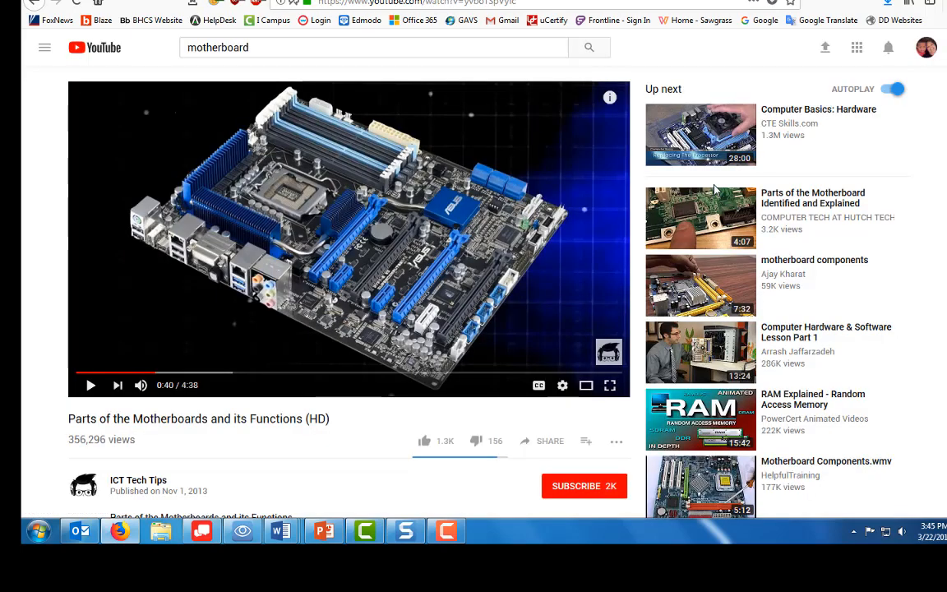
mouse_move(41, 412)
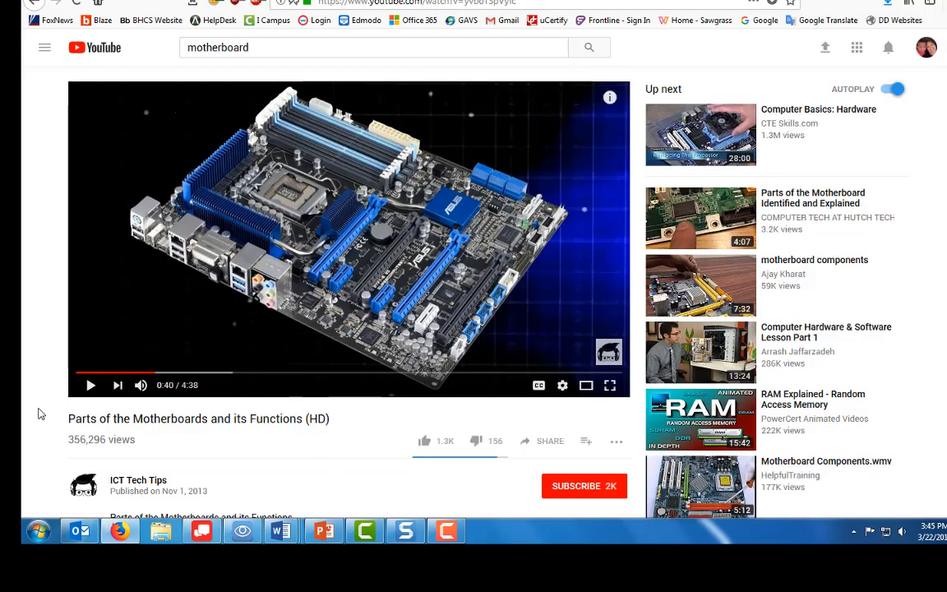
mouse_move(27, 414)
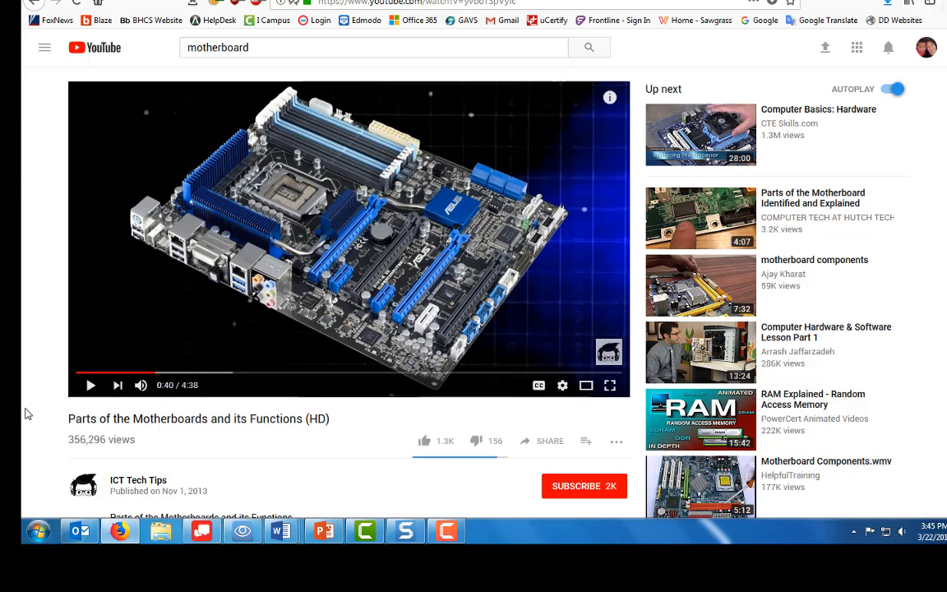
mouse_move(335, 449)
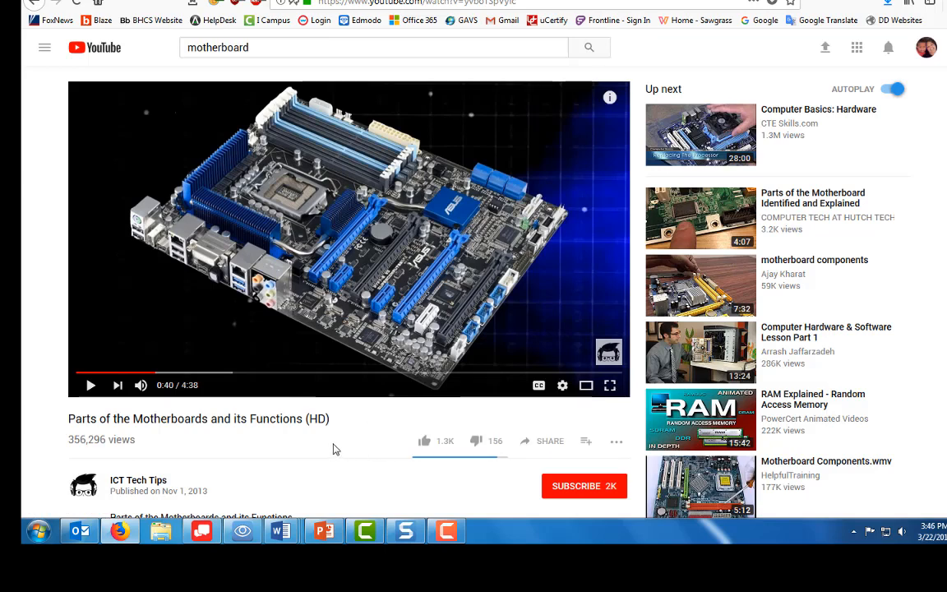
- Return from the YouTube motherboard video to the ThingLink tag editor
click(444, 4)
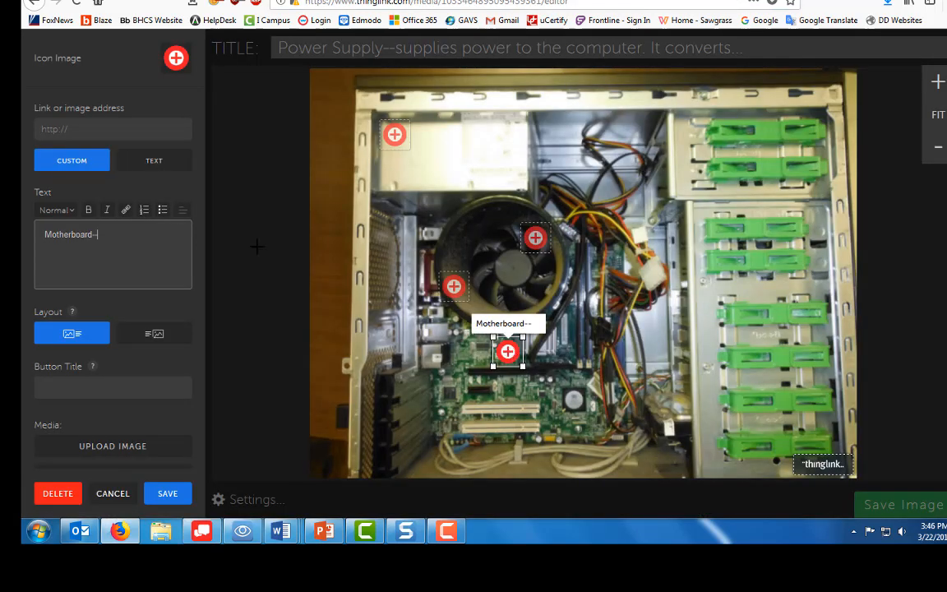
- Link the motherboard tag to youtube.com/watch?v=yvboTSpVyfc
click(112, 129)
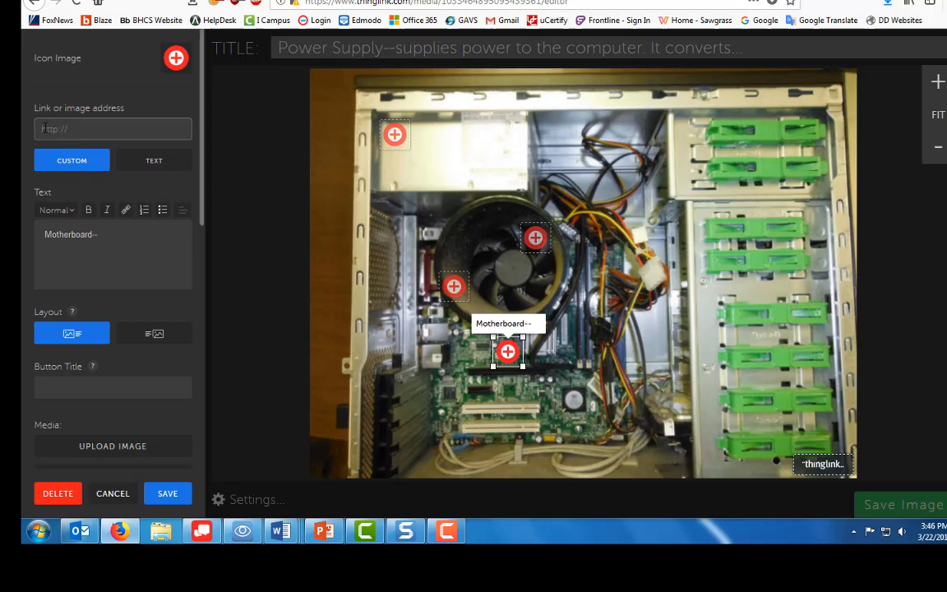
text(youtube.com/watch?v=yvboTSpVyfc)
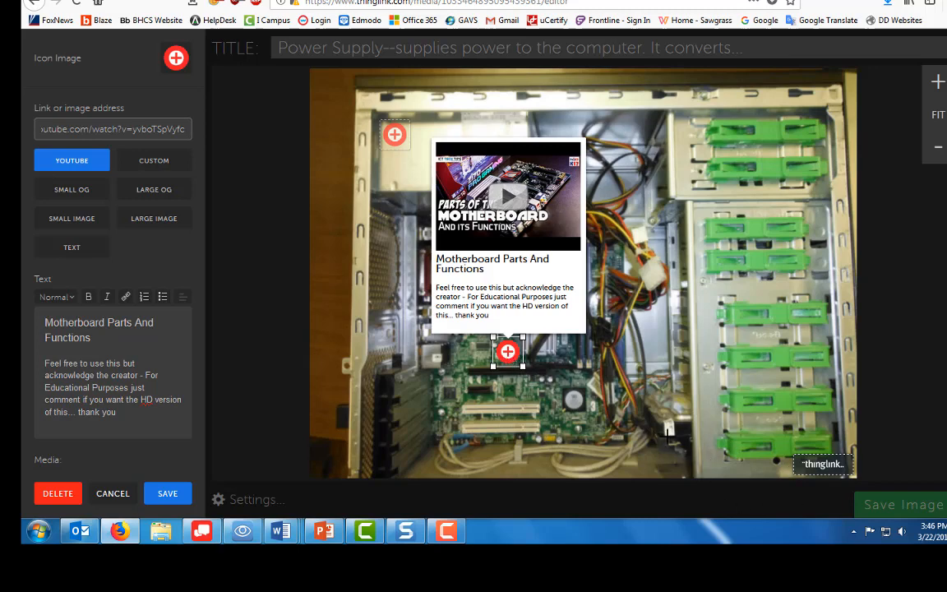
mouse_move(480, 408)
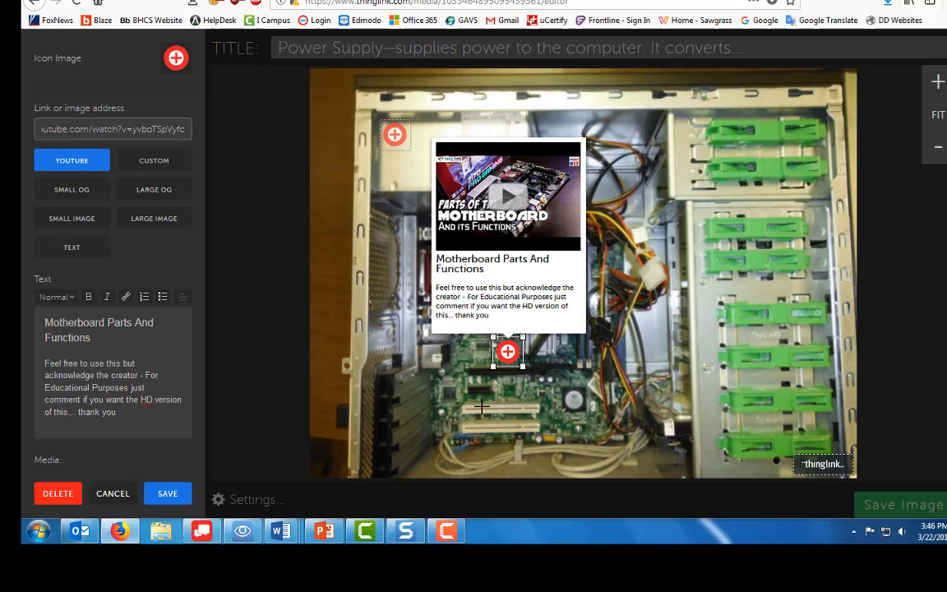
mouse_move(477, 410)
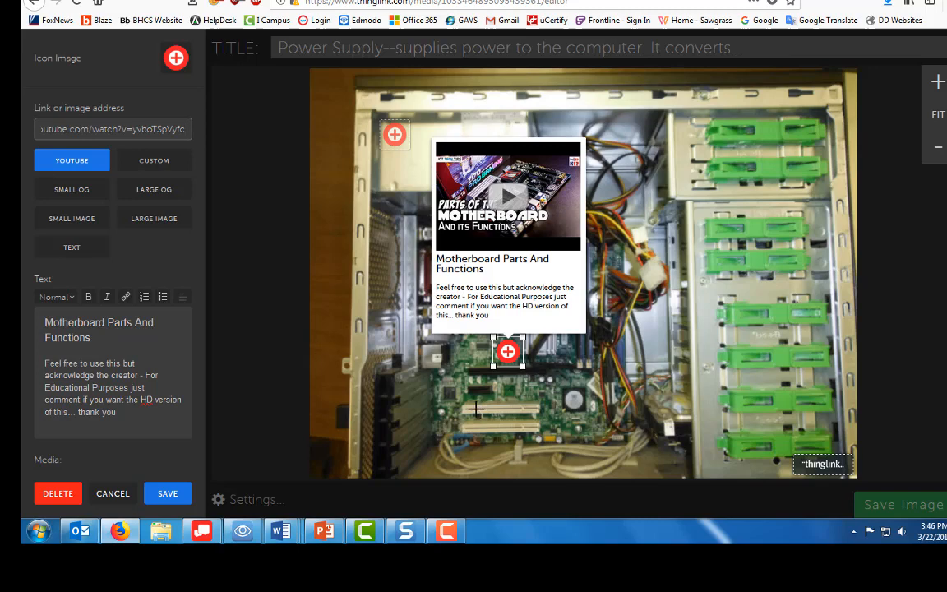
- Start a Google search for 'power su' in a new browser tab
click(112, 128)
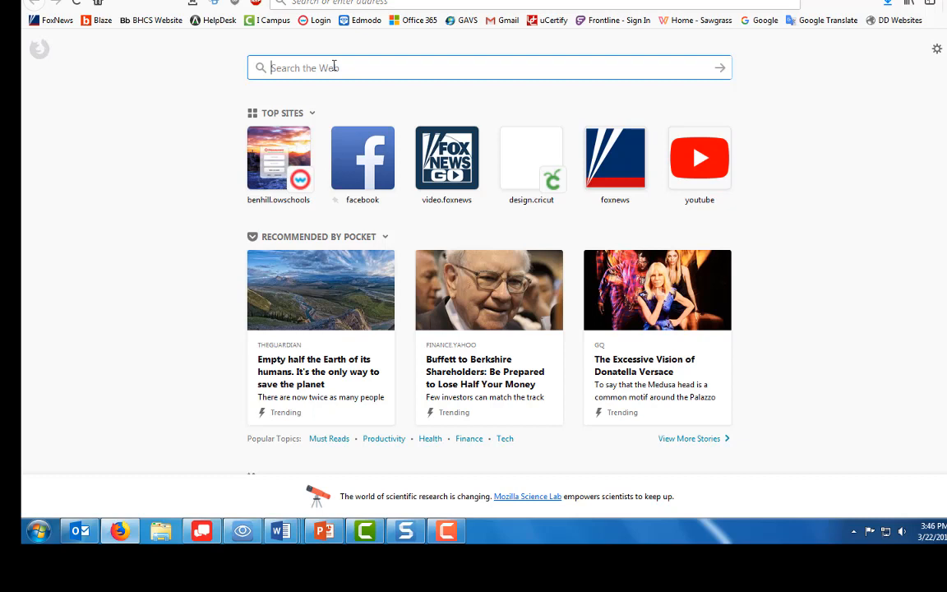
text(power supply information)
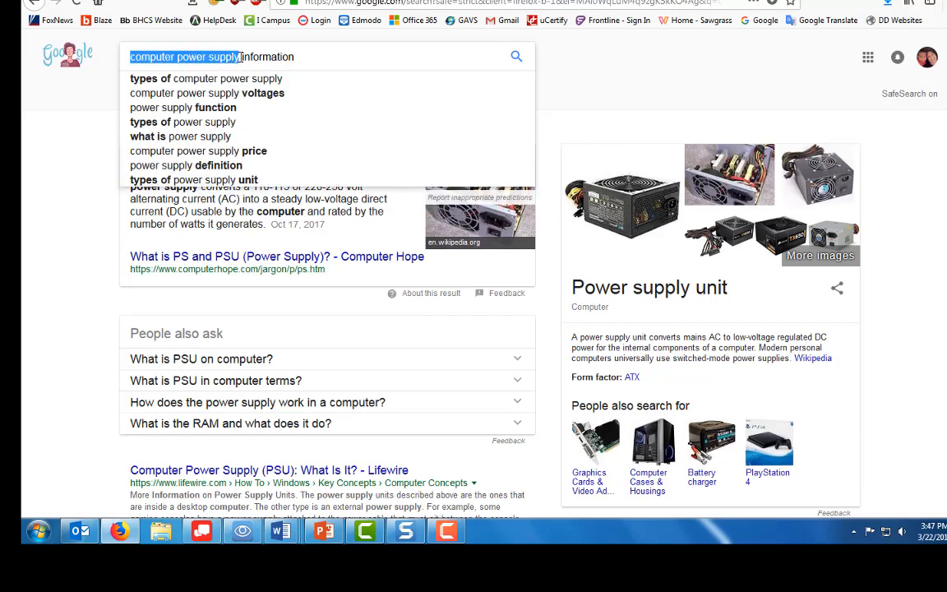
- Run the computer power supply search, then return to the ThingLink tag editor
click(288, 56)
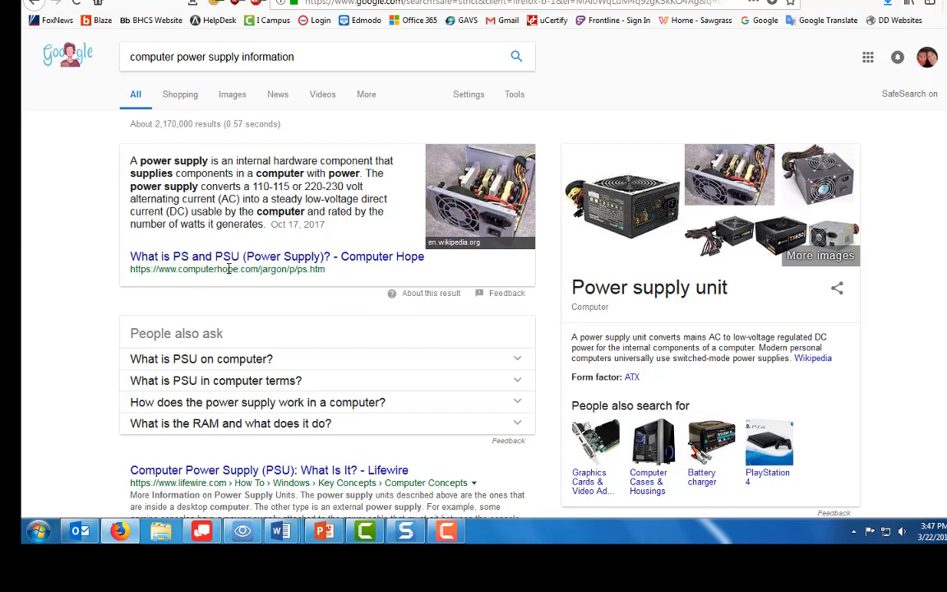
mouse_move(342, 261)
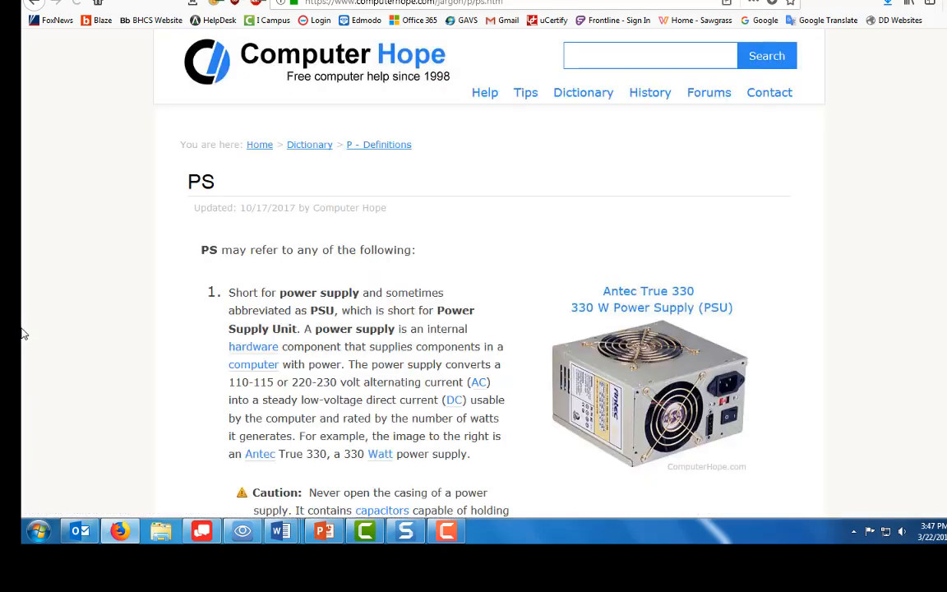
mouse_move(391, 293)
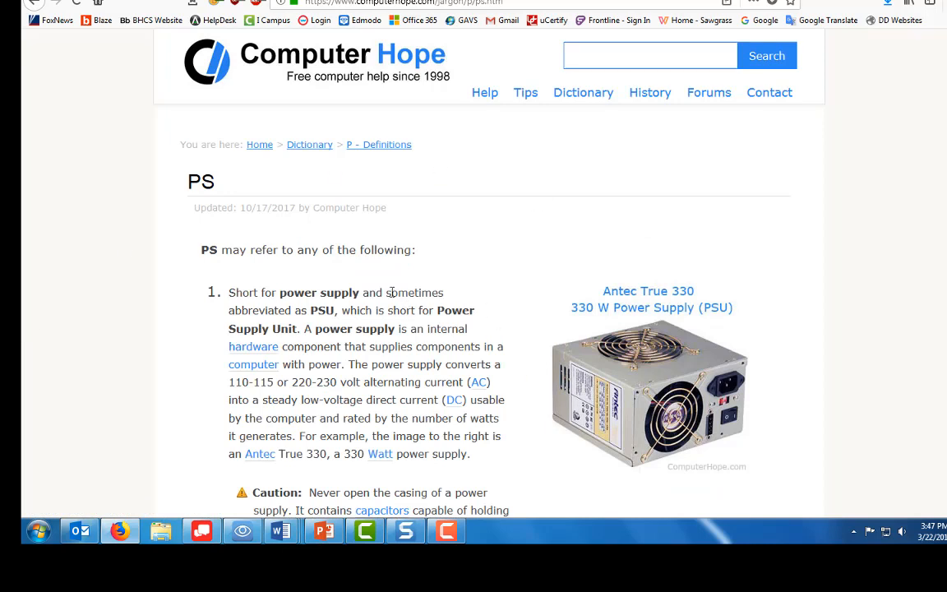
mouse_move(845, 355)
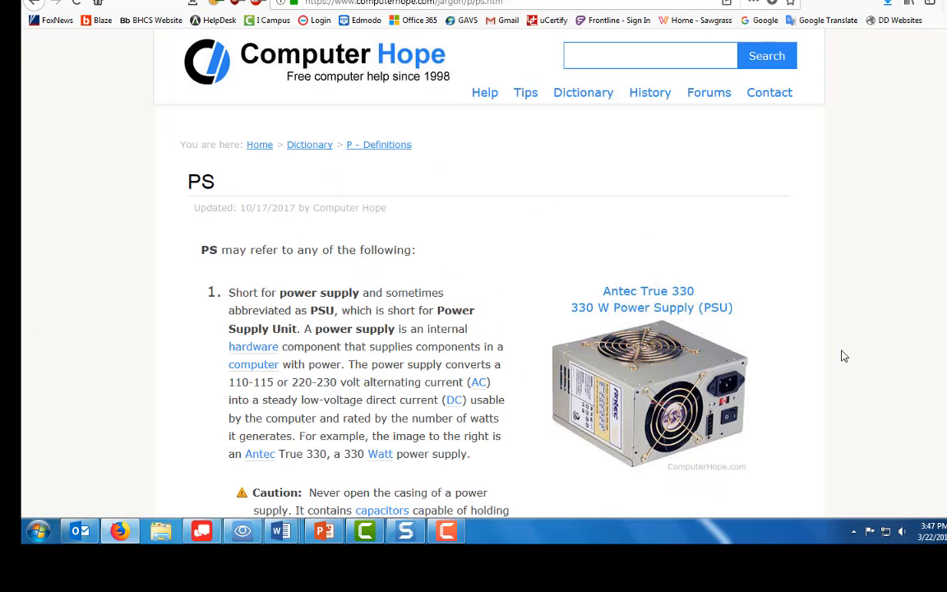
click(387, 4)
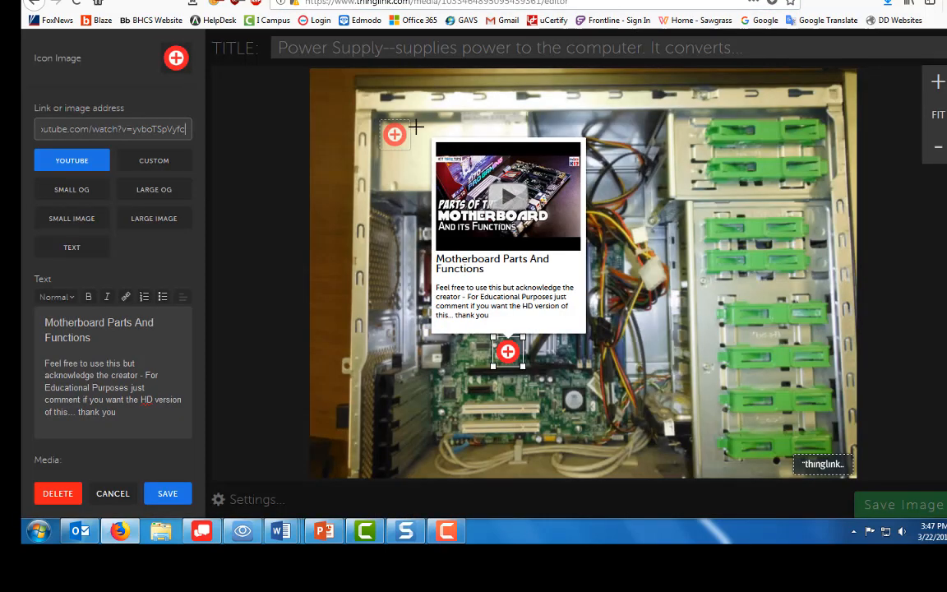
- Set the power supply tag's Computer Hope link to show as a text-only preview
click(395, 135)
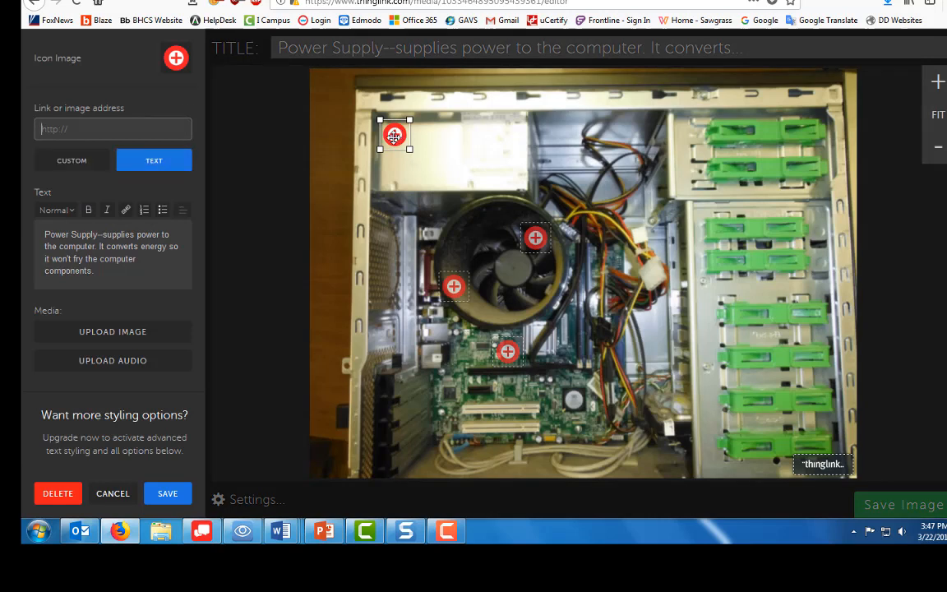
mouse_move(394, 135)
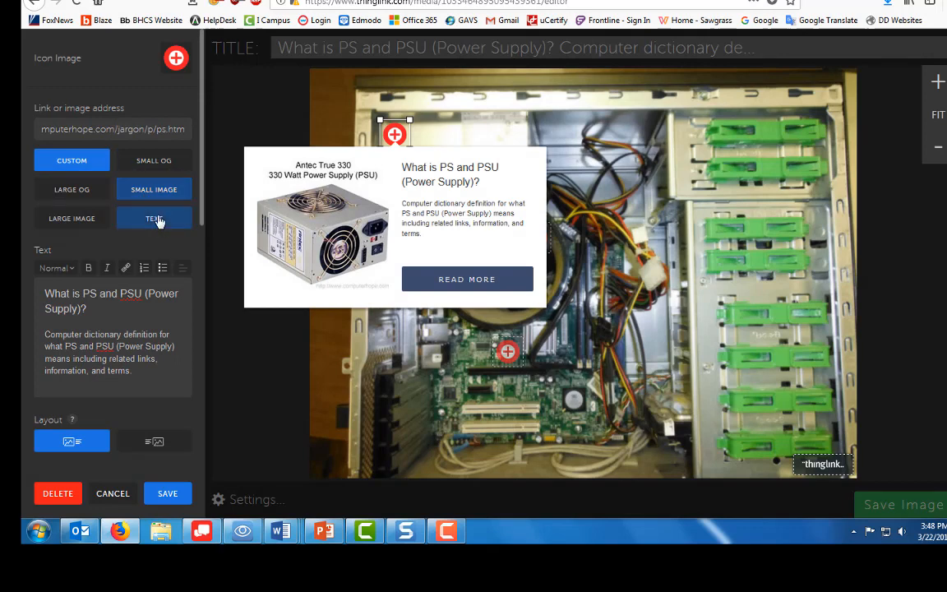
click(155, 189)
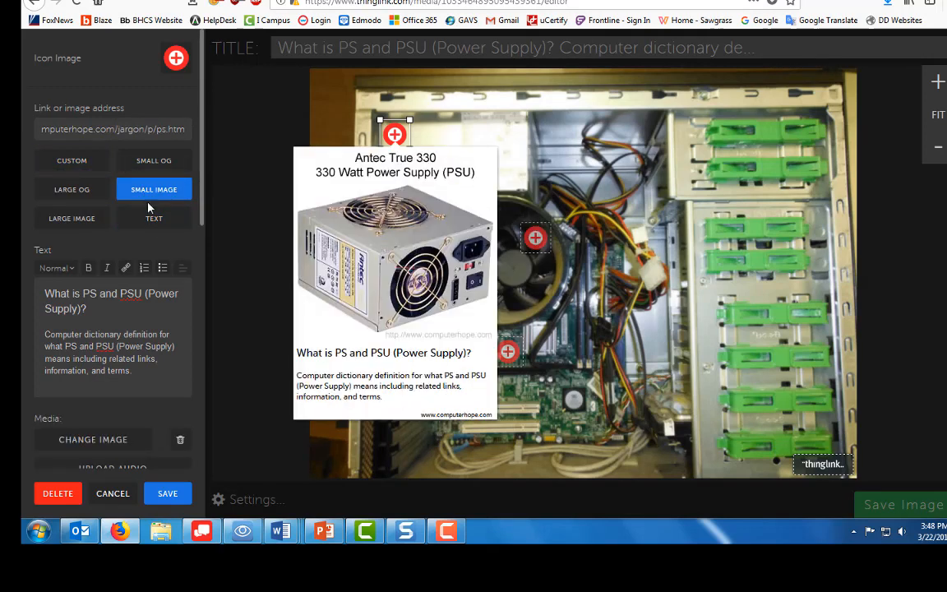
click(154, 217)
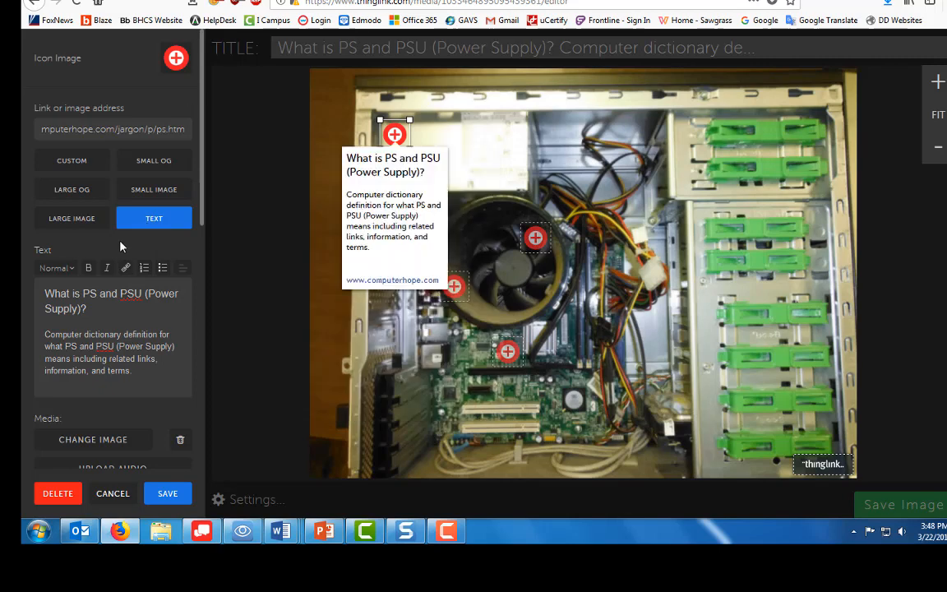
mouse_move(247, 179)
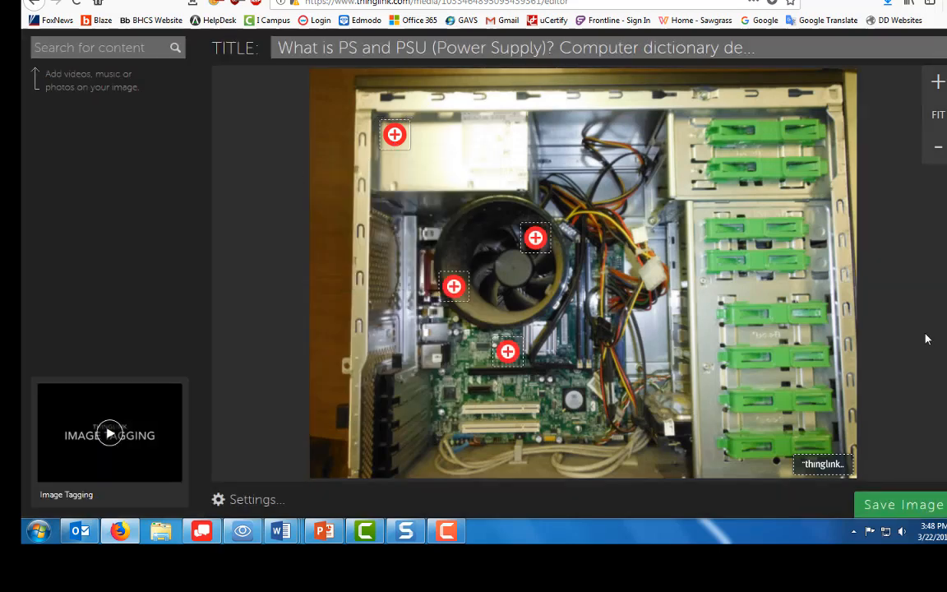
- Save the power supply tag linking to Computer Hope's PS and PSU page
click(394, 135)
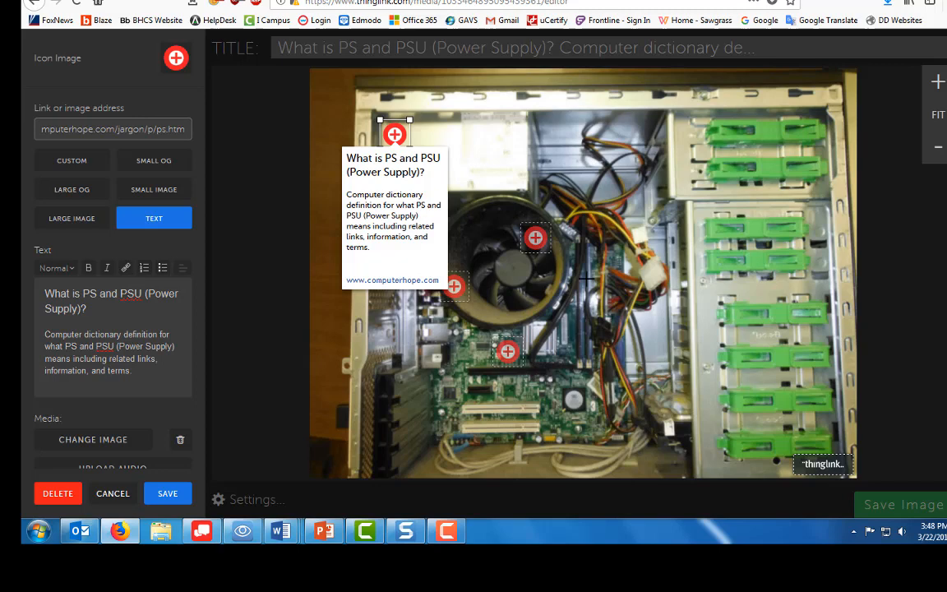
mouse_move(608, 316)
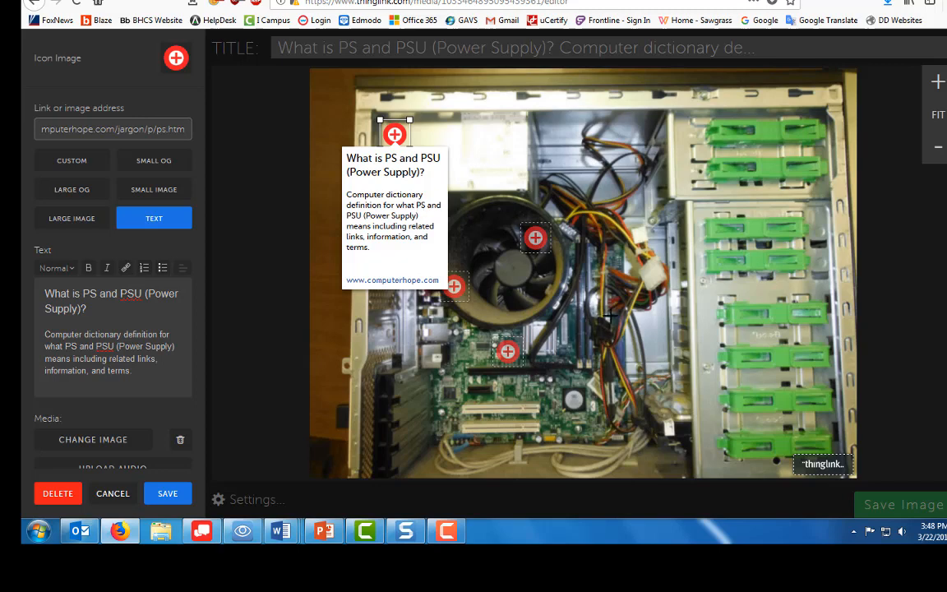
mouse_move(644, 213)
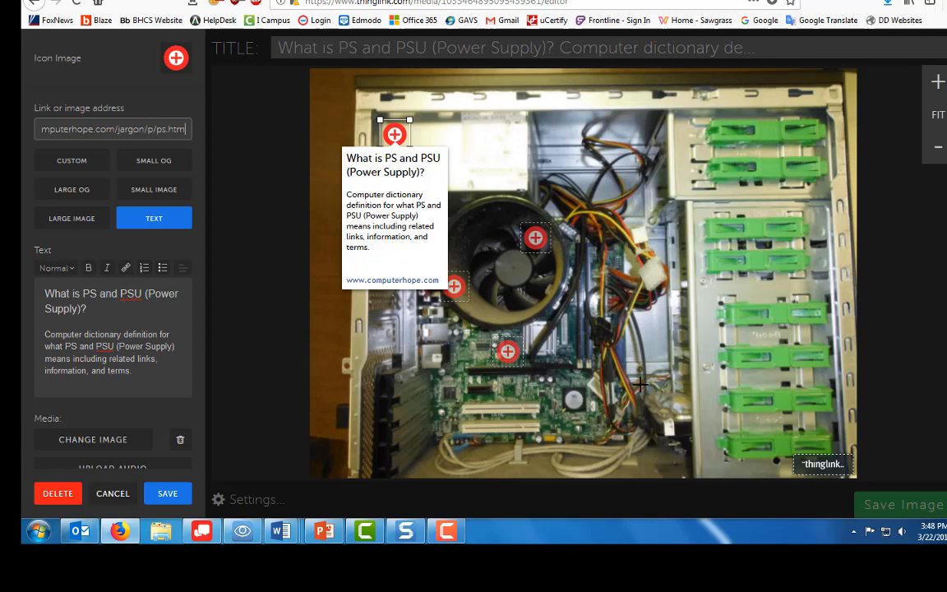
mouse_move(393, 262)
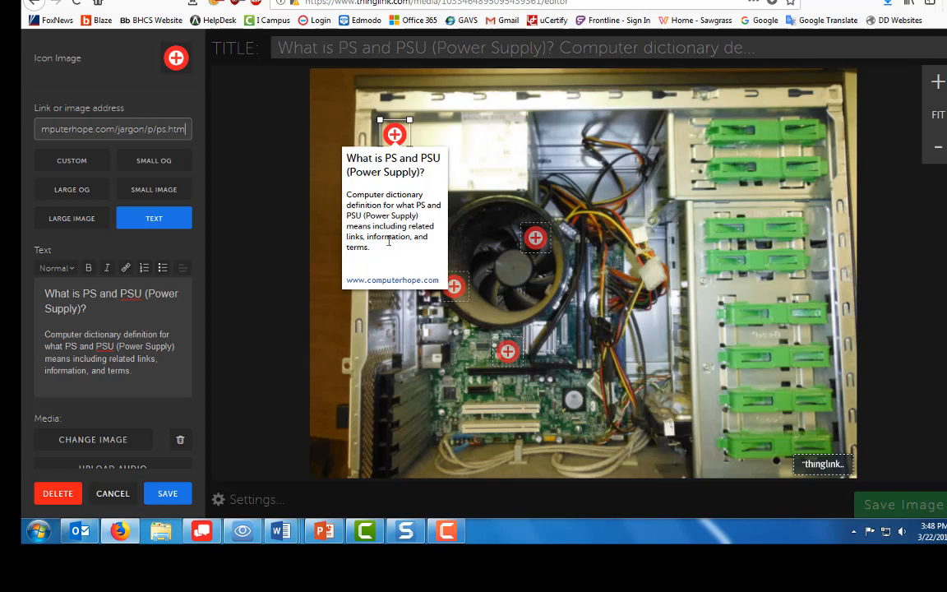
mouse_move(406, 259)
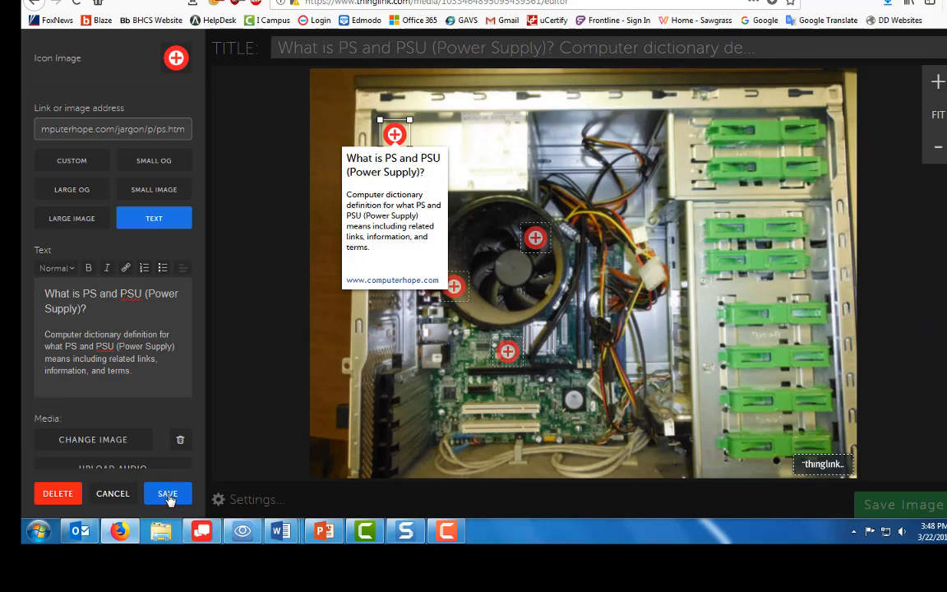
click(167, 493)
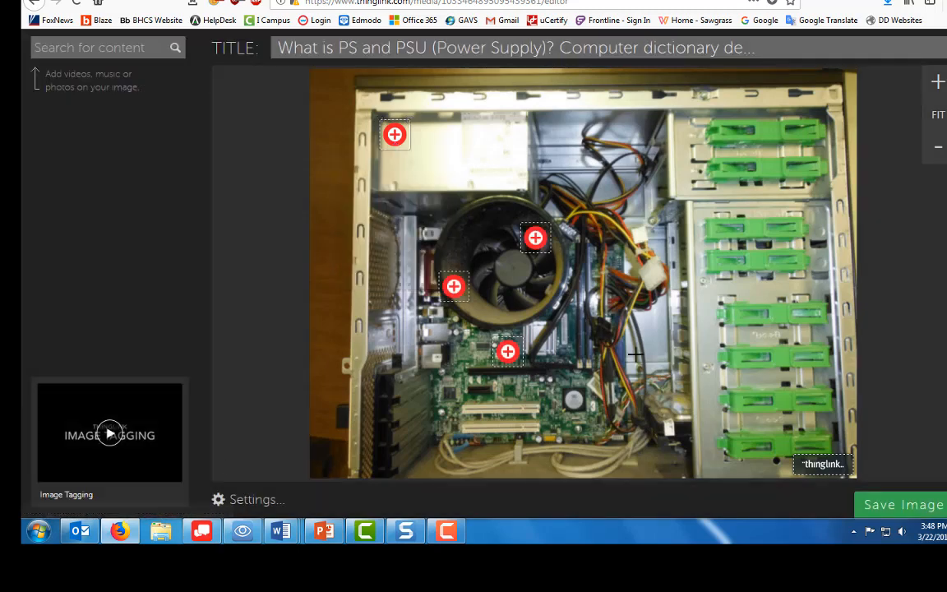
mouse_move(921, 508)
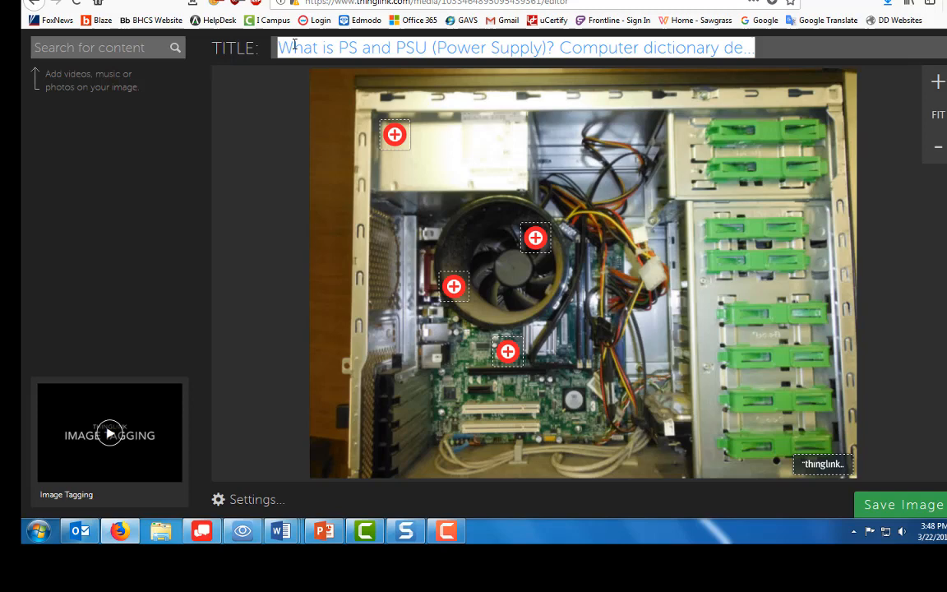
- Title the image 'Computer Components on the Inside' and save it
text(Compon)
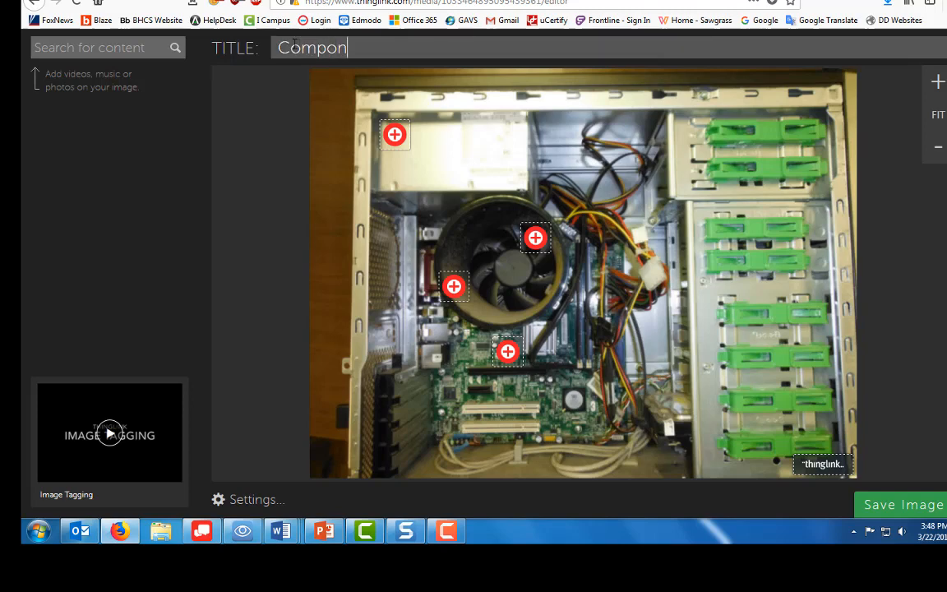
text(ents)
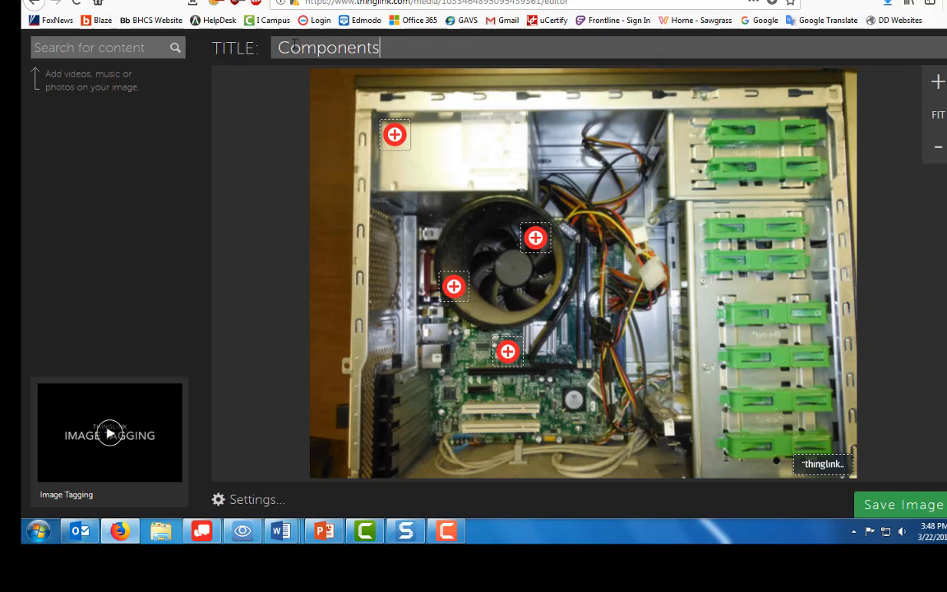
text(on the Inside)
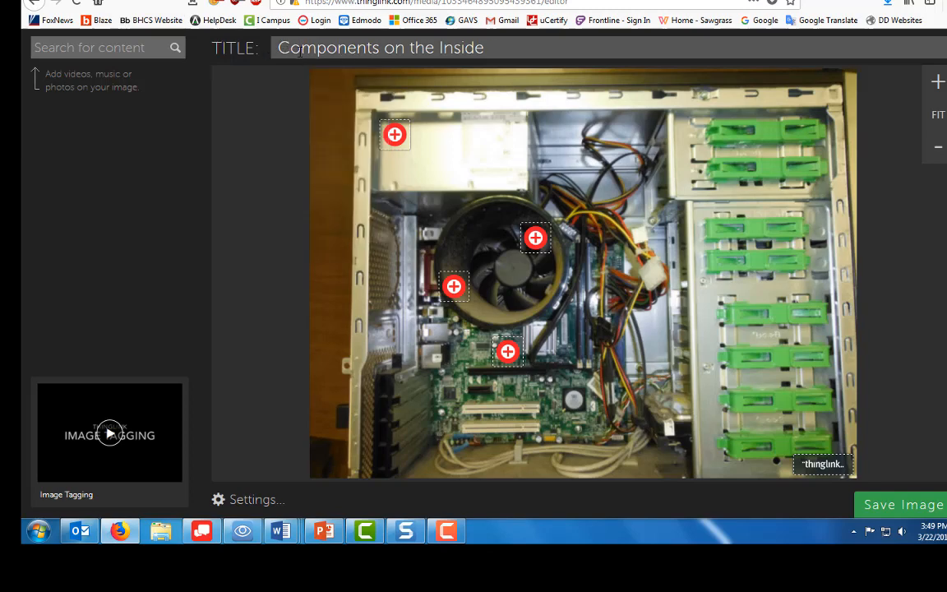
text(Computer)
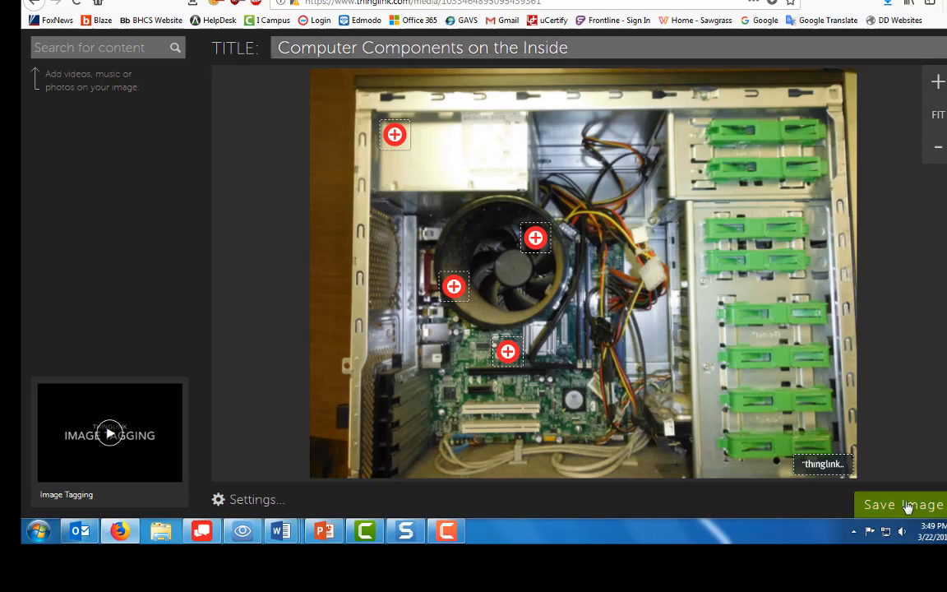
click(904, 505)
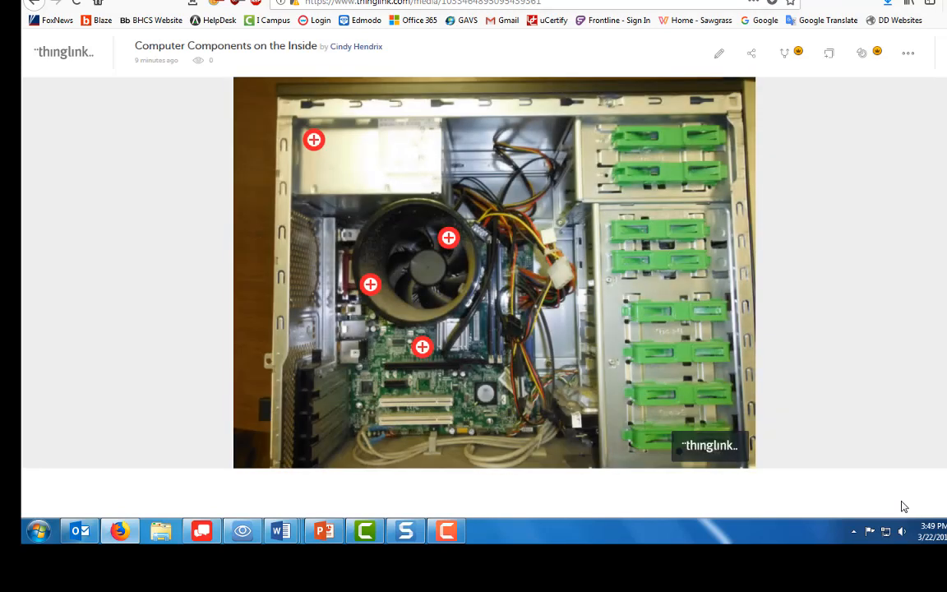
click(420, 347)
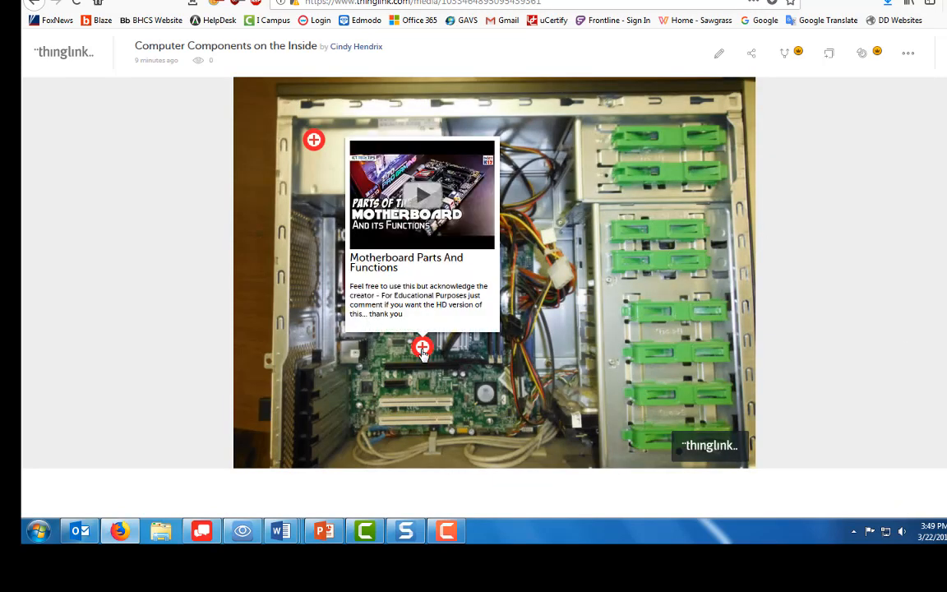
mouse_move(421, 357)
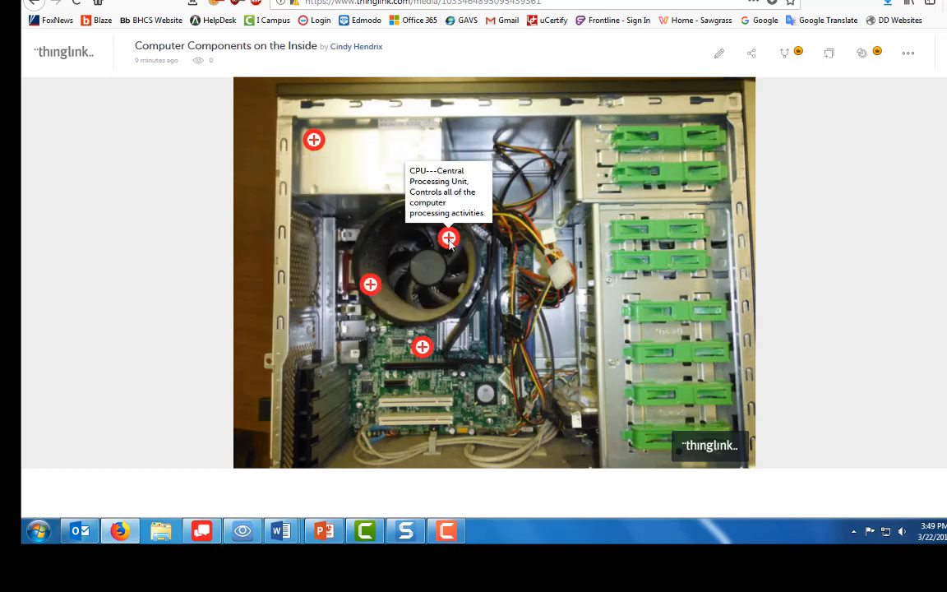
mouse_move(473, 400)
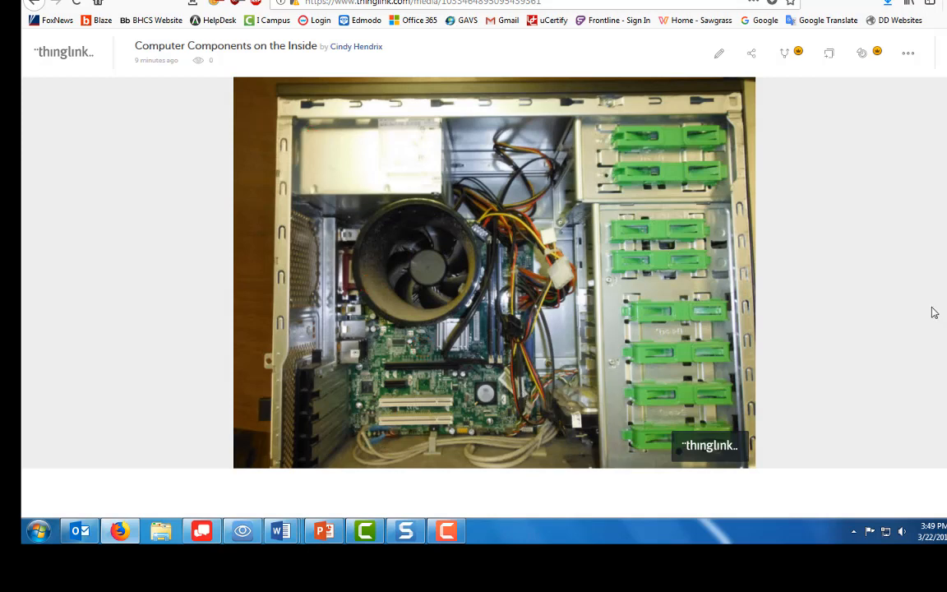
mouse_move(877, 276)
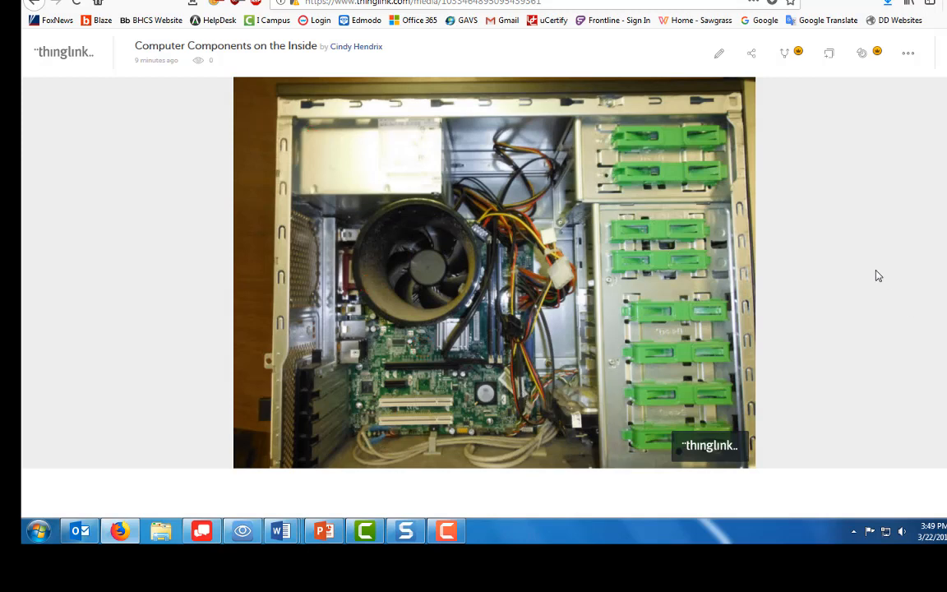
mouse_move(717, 56)
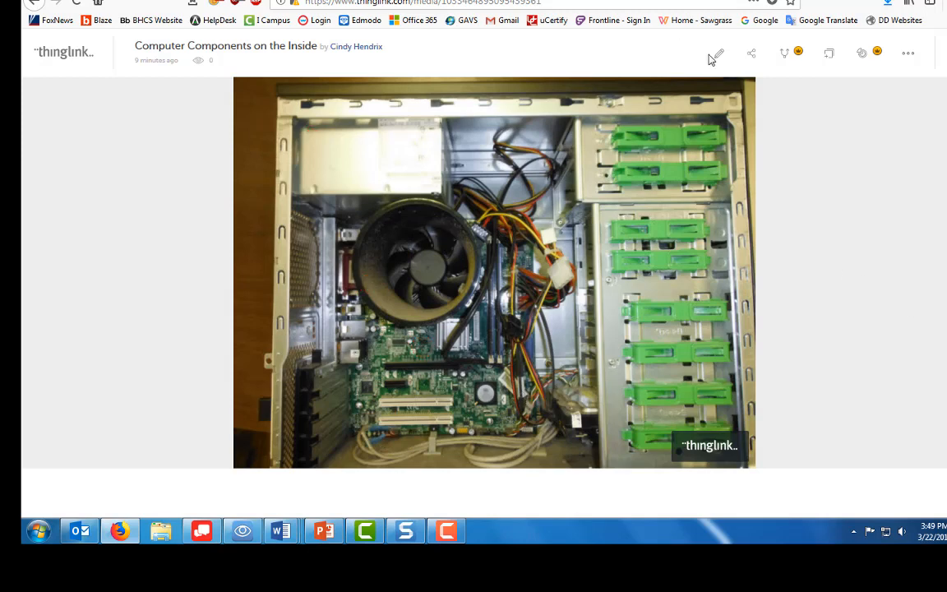
click(715, 53)
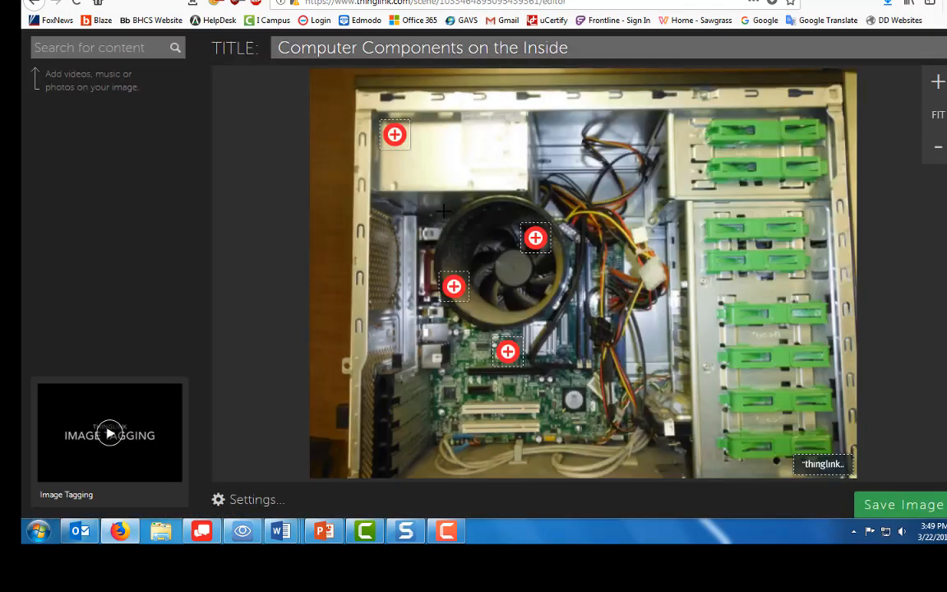
mouse_move(460, 345)
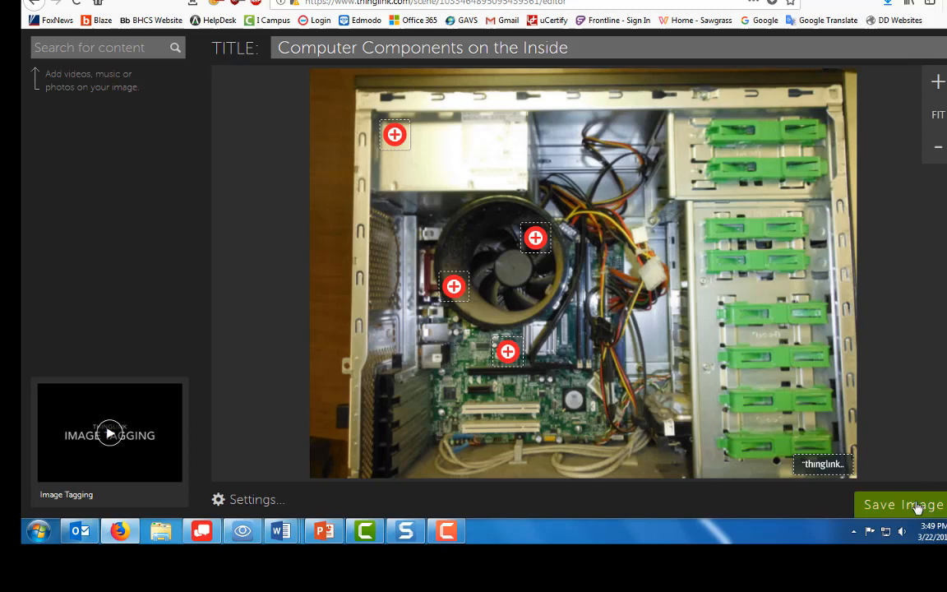
click(904, 503)
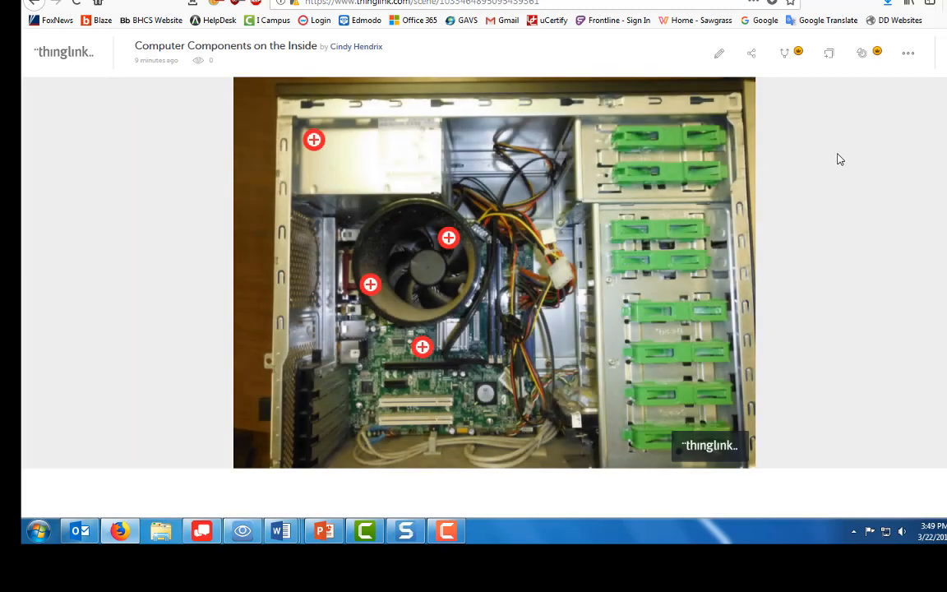
mouse_move(819, 177)
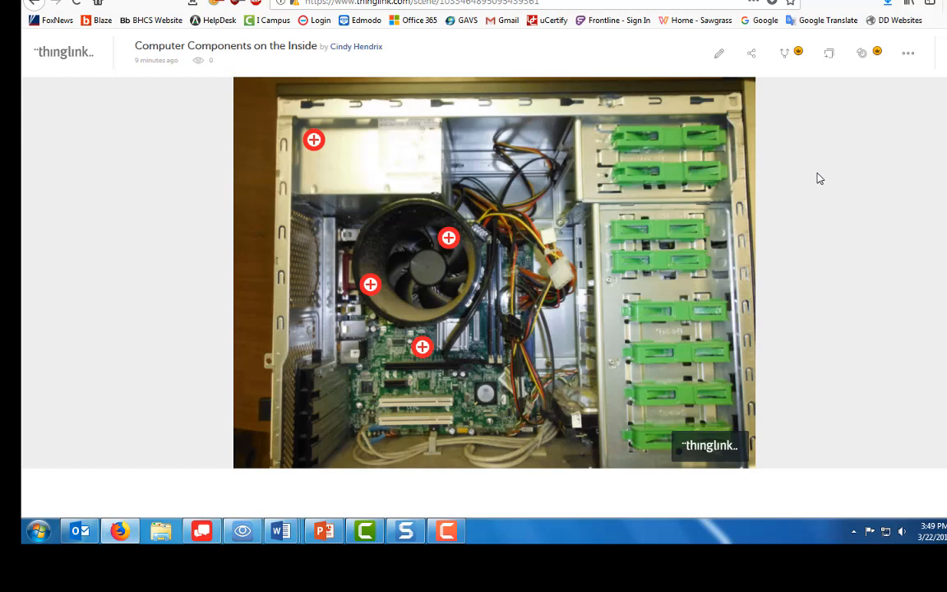
click(750, 52)
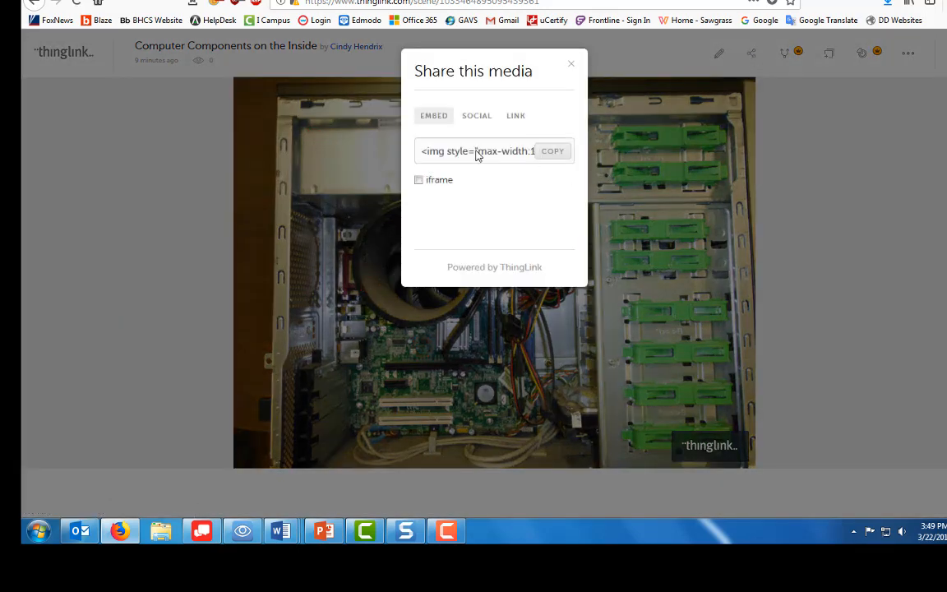
- View the direct link and embed code in the share dialog, then close it
click(515, 115)
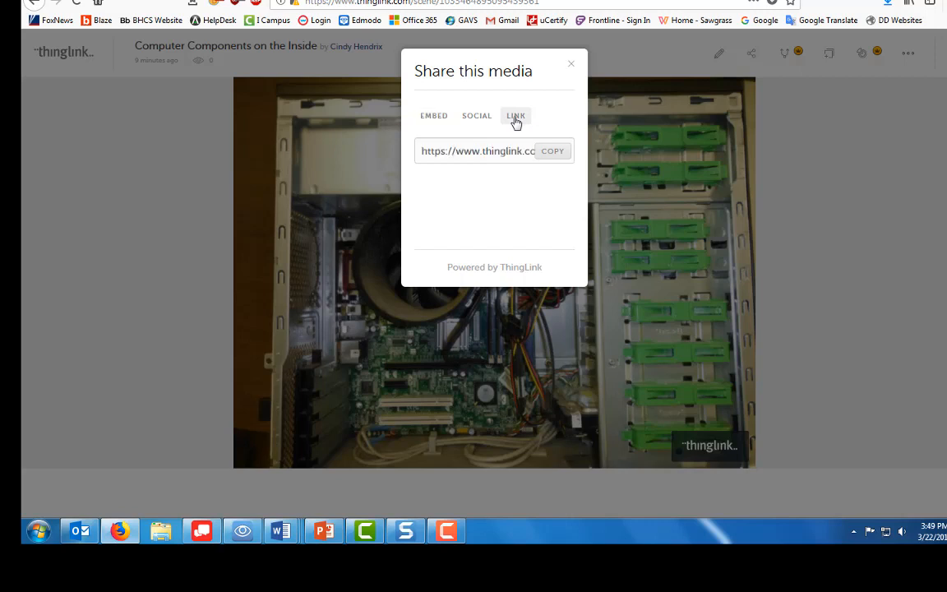
mouse_move(493, 132)
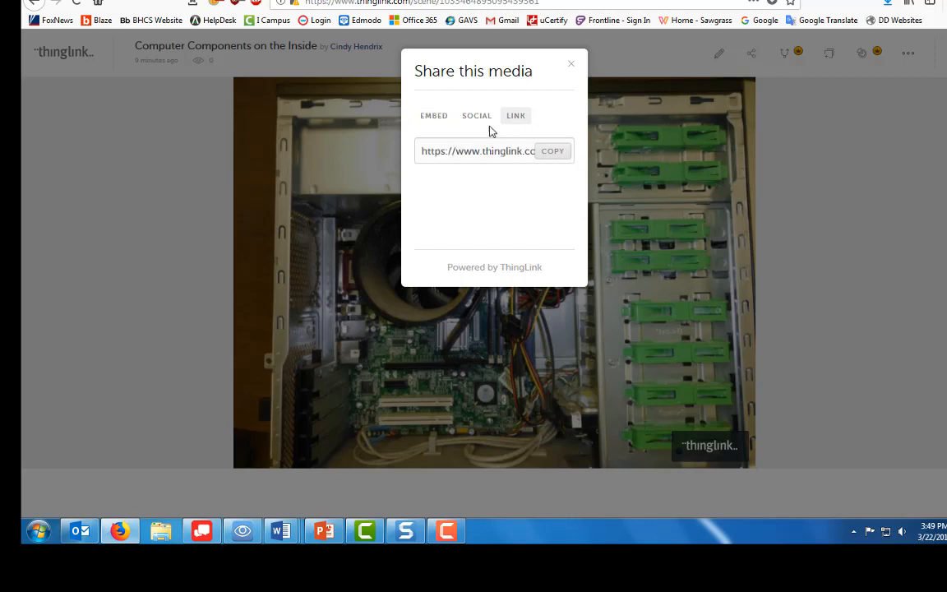
click(434, 115)
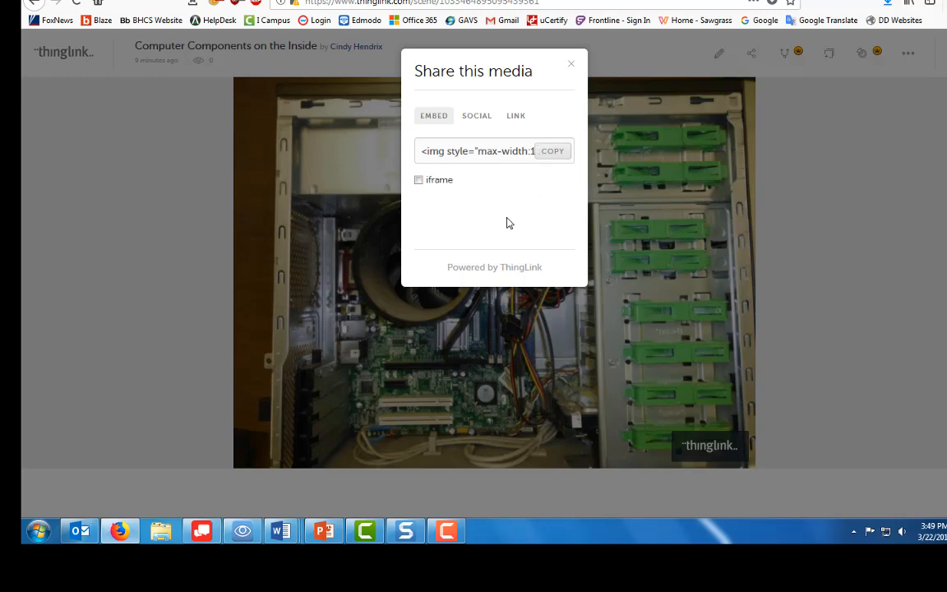
mouse_move(513, 228)
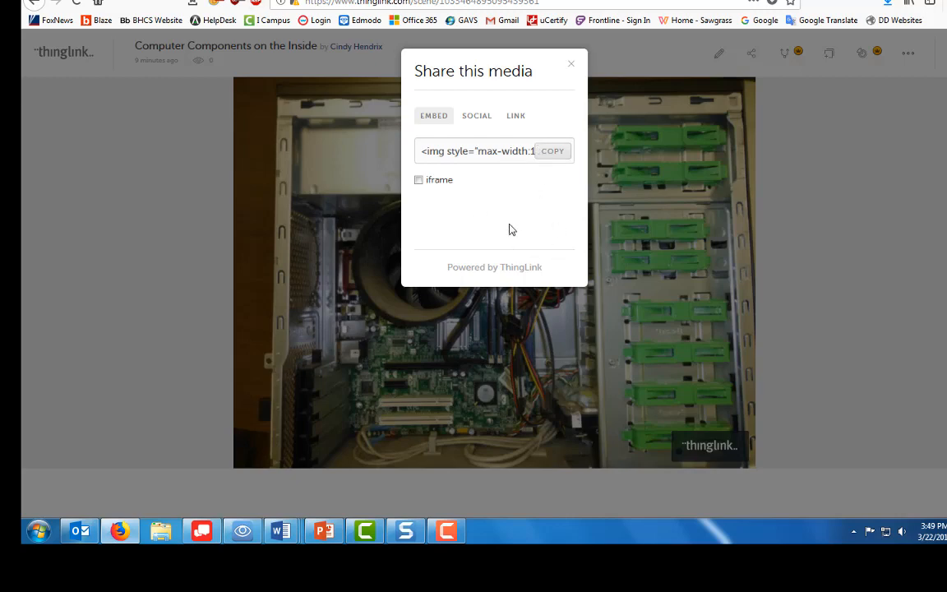
click(571, 63)
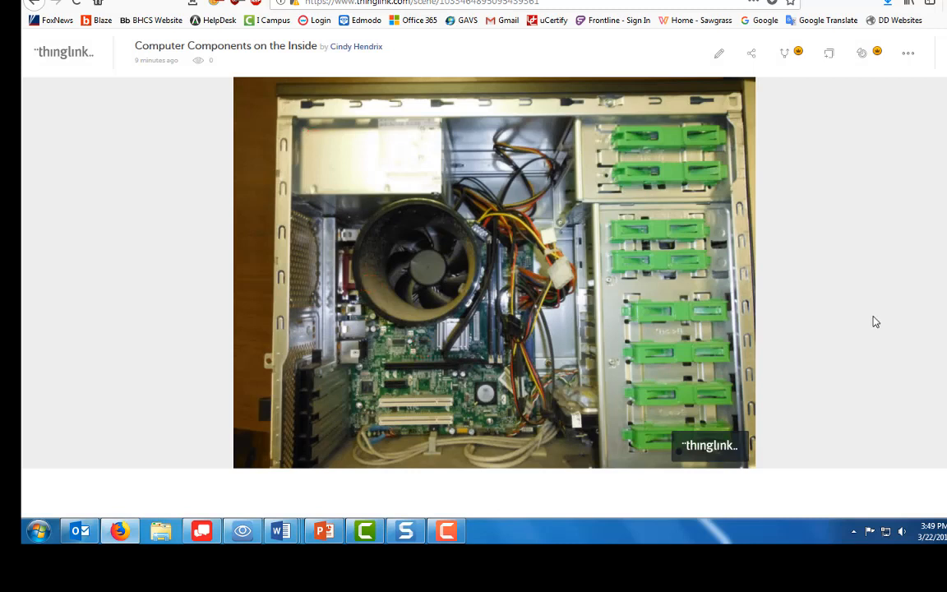
mouse_move(832, 278)
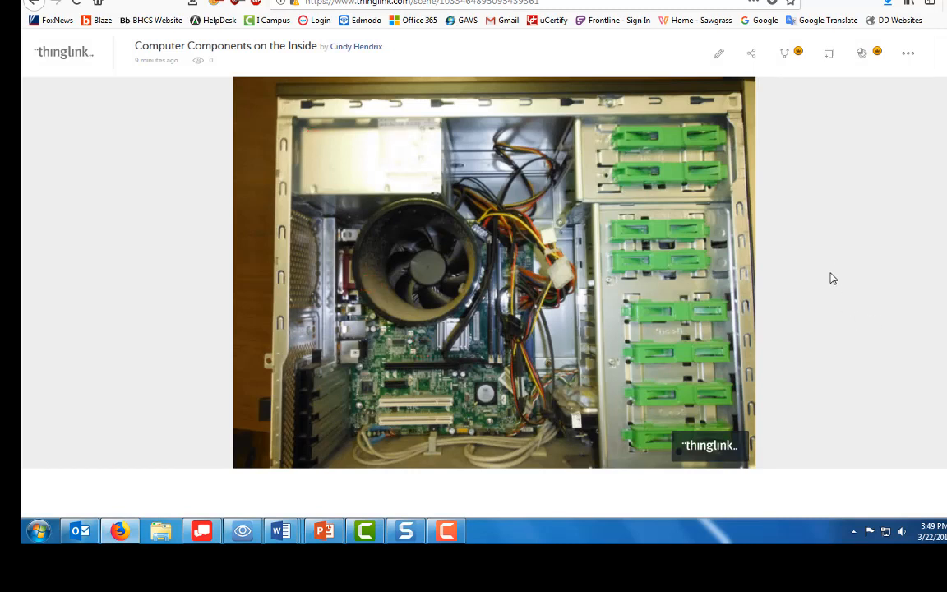